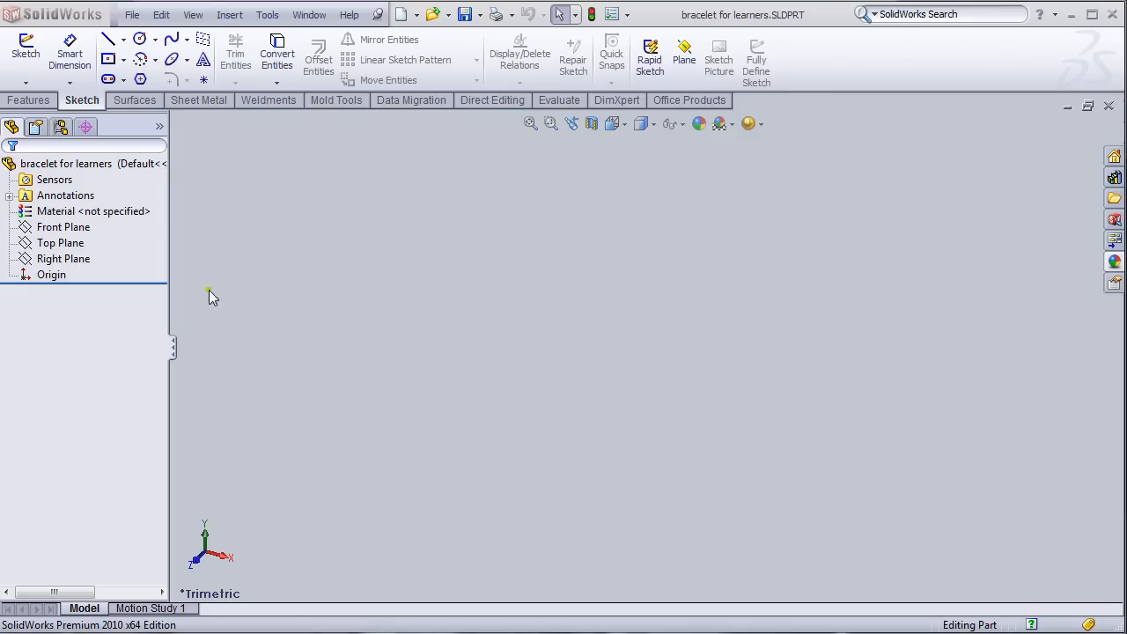
# - Show the Features commands for the empty bracelet part
pyautogui.click(29, 99)
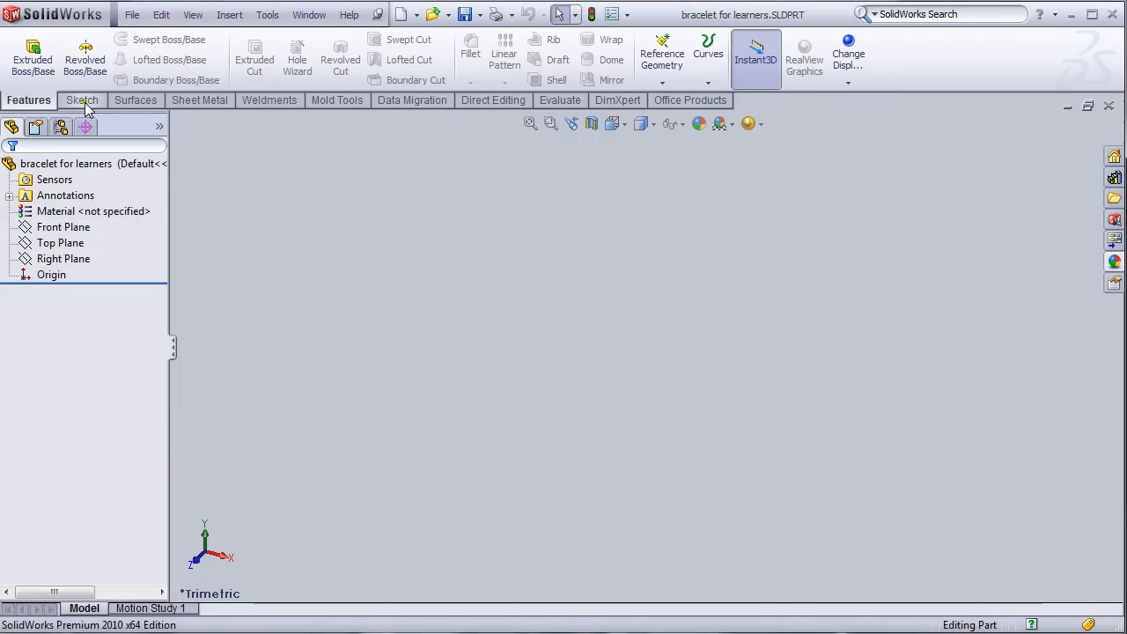
# - Sketch a 45 mm radius circle at the origin on the Top Plane with a point on its left edge, then exit
pyautogui.click(63, 228)
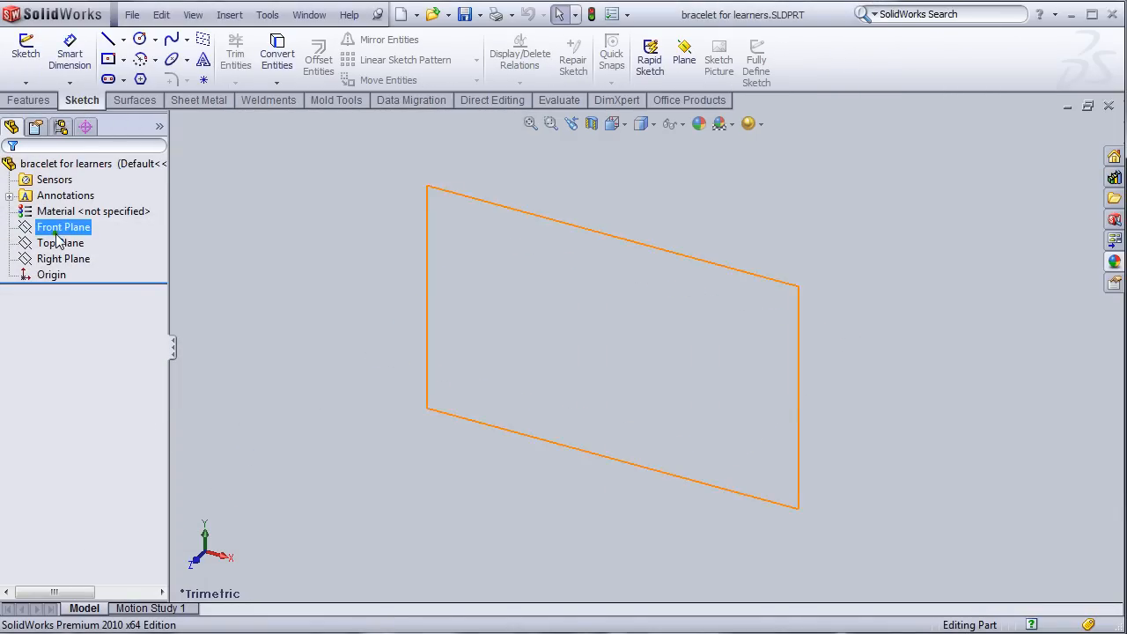
pyautogui.click(60, 242)
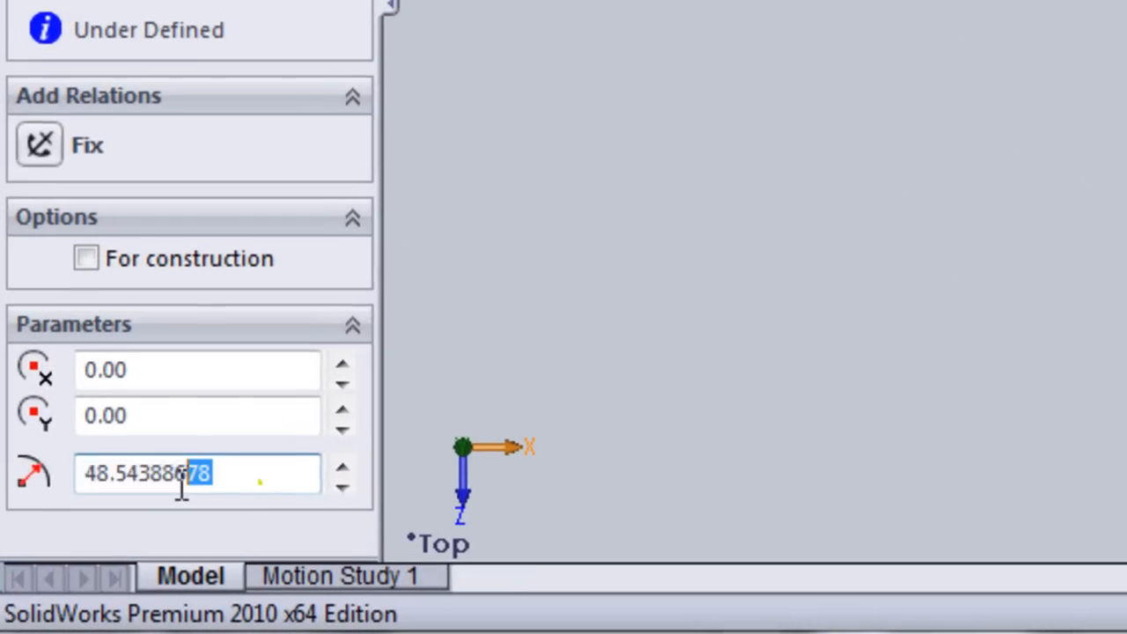
pyautogui.write('45m')
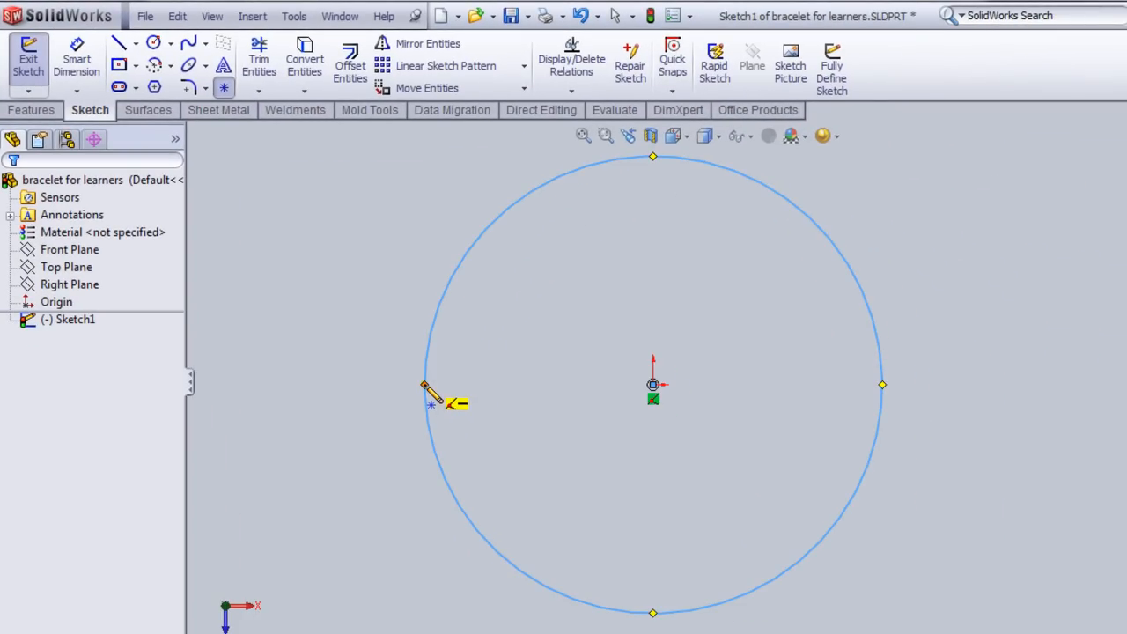
pyautogui.click(425, 386)
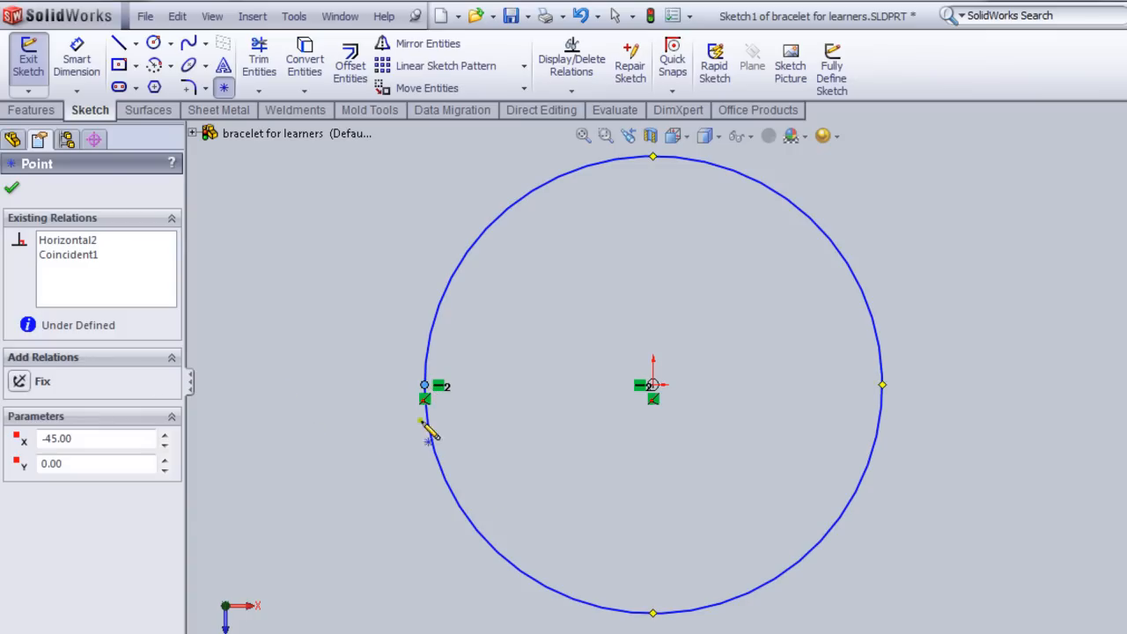
pyautogui.click(20, 382)
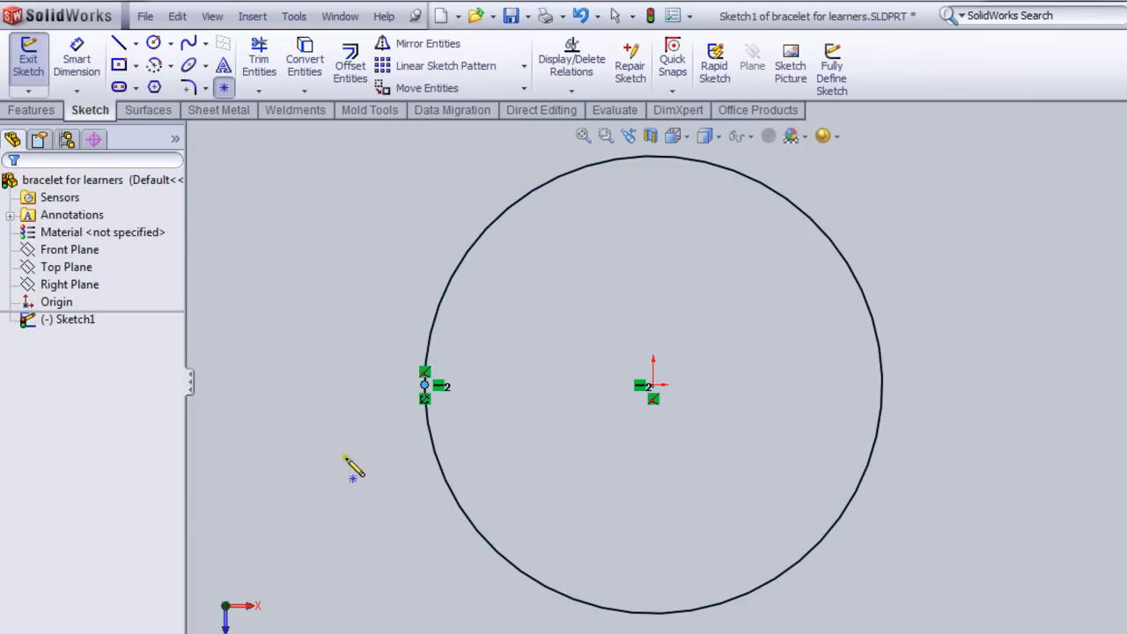
pyautogui.click(27, 60)
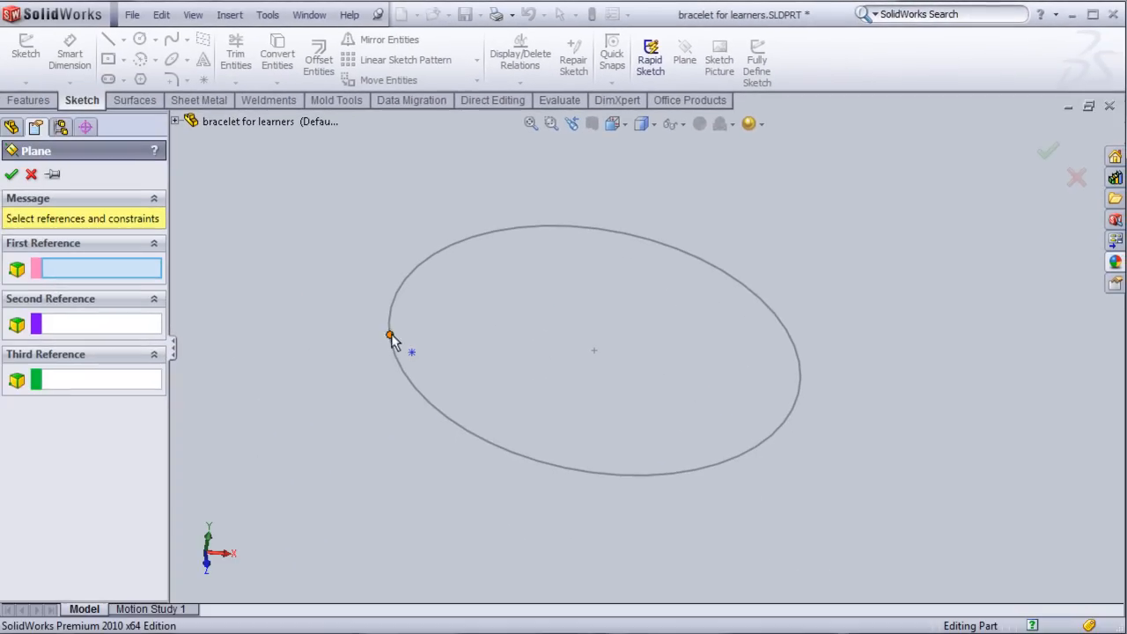
# - Create Plane1 through the circle's point, perpendicular to the arc, with origin set on the curve
pyautogui.click(390, 334)
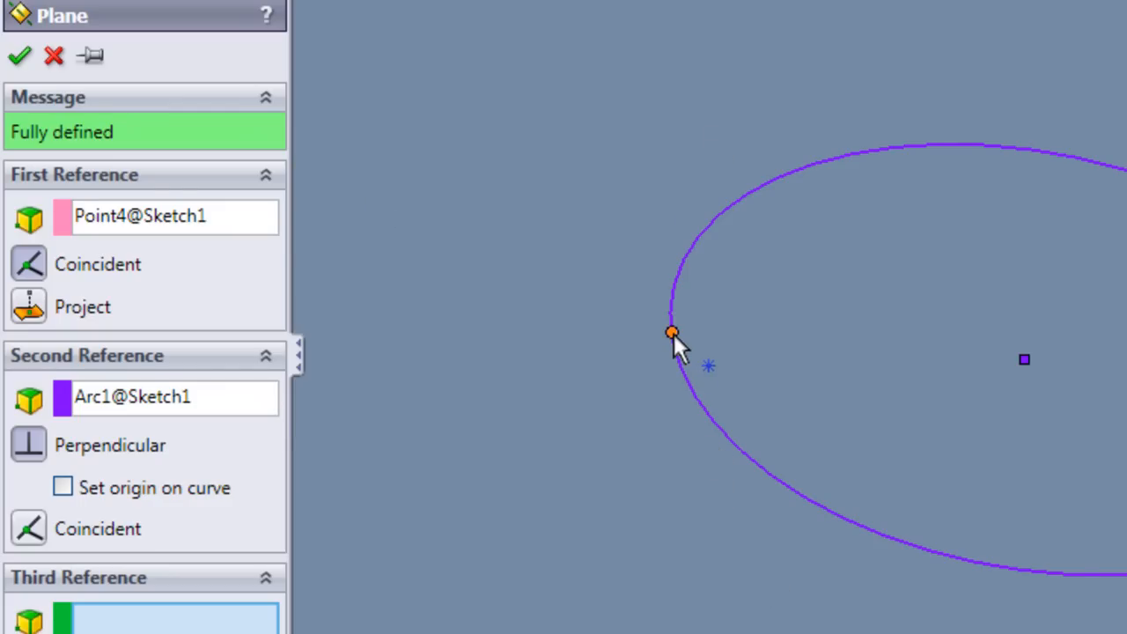
pyautogui.click(62, 487)
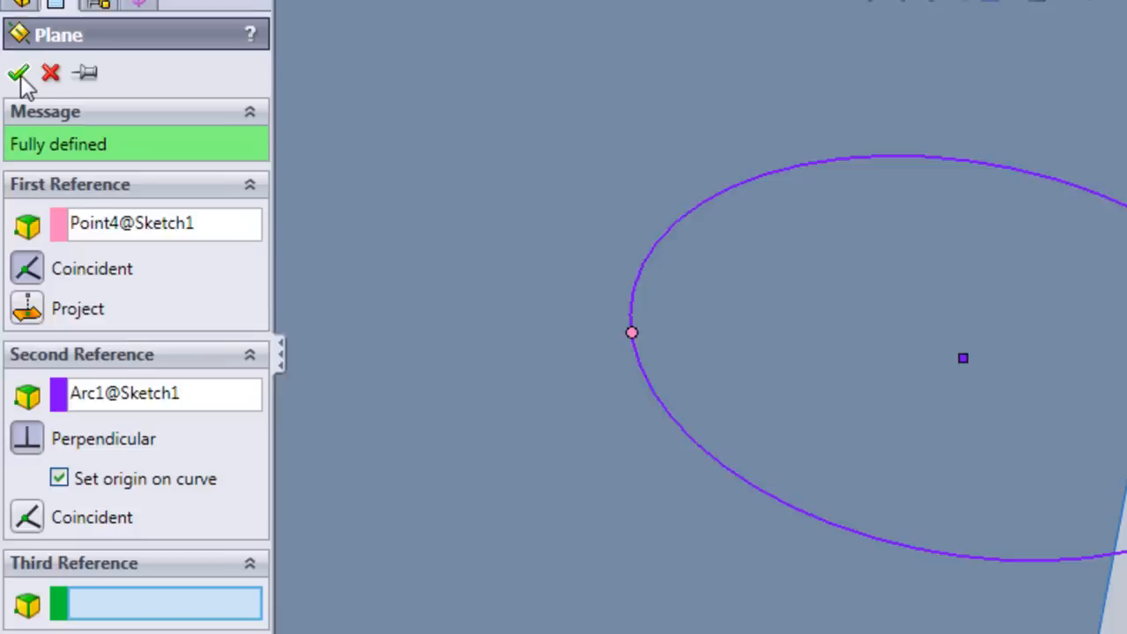
pyautogui.click(18, 74)
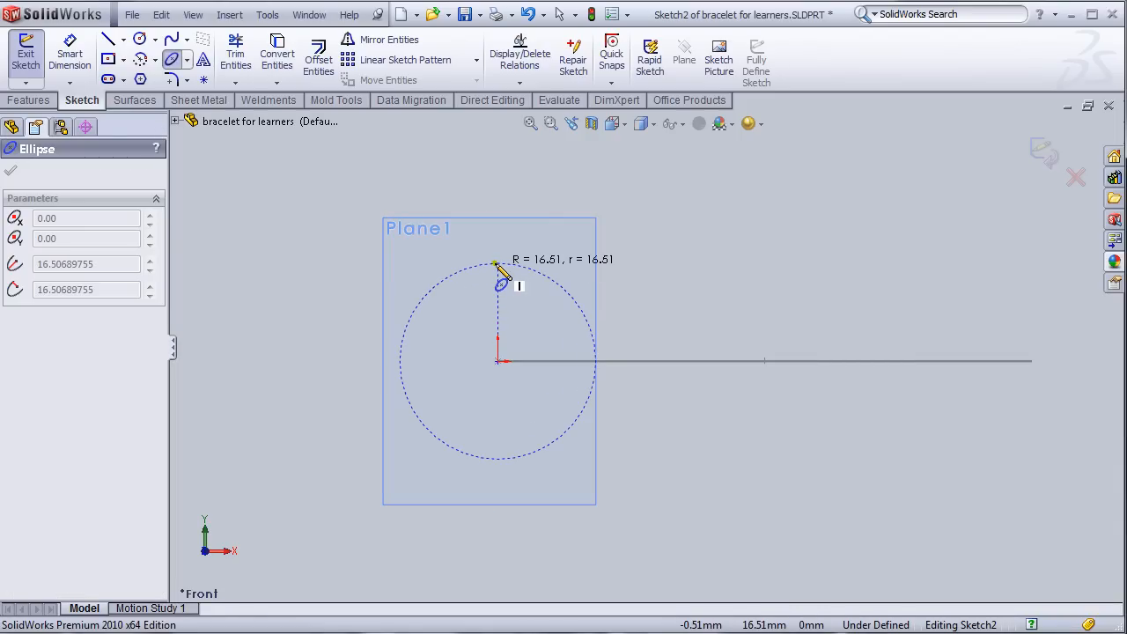
# - Draw an ellipse centred on Plane1's origin with radii 9 mm and 4 mm, then exit the sketch
pyautogui.moveTo(501, 273); pyautogui.dragTo(441, 370)
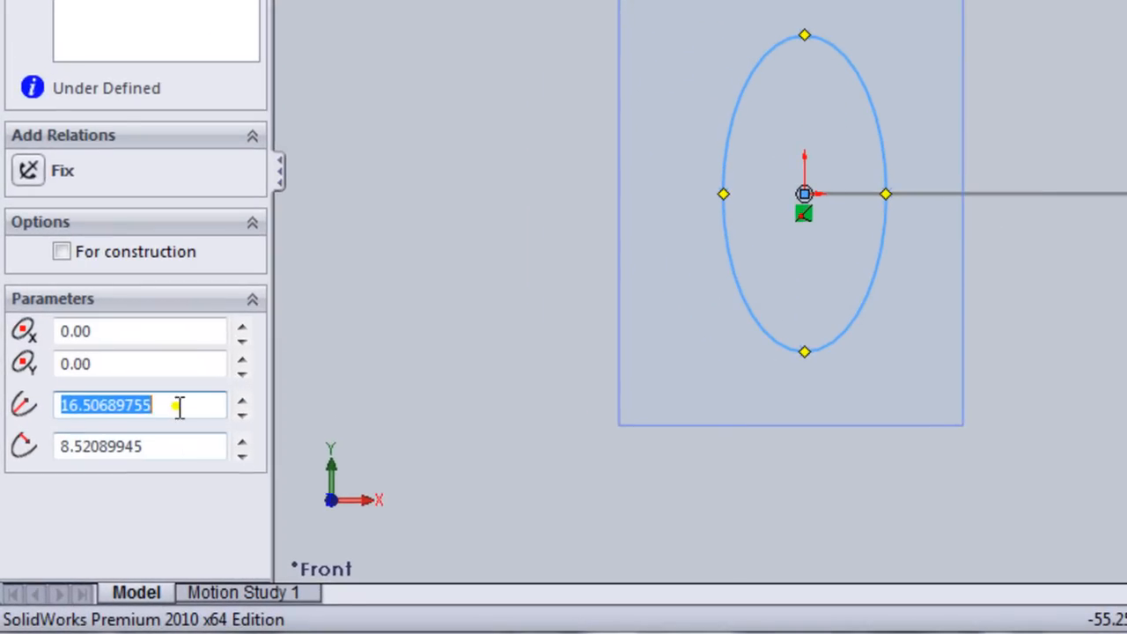
pyautogui.moveTo(46, 425)
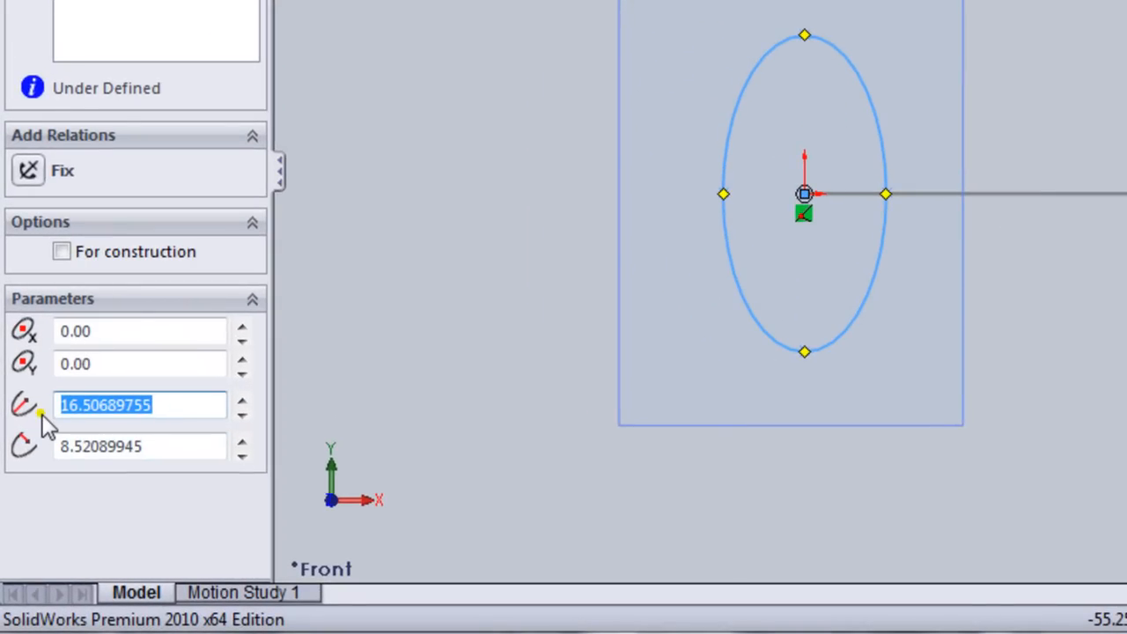
pyautogui.write('9.00')
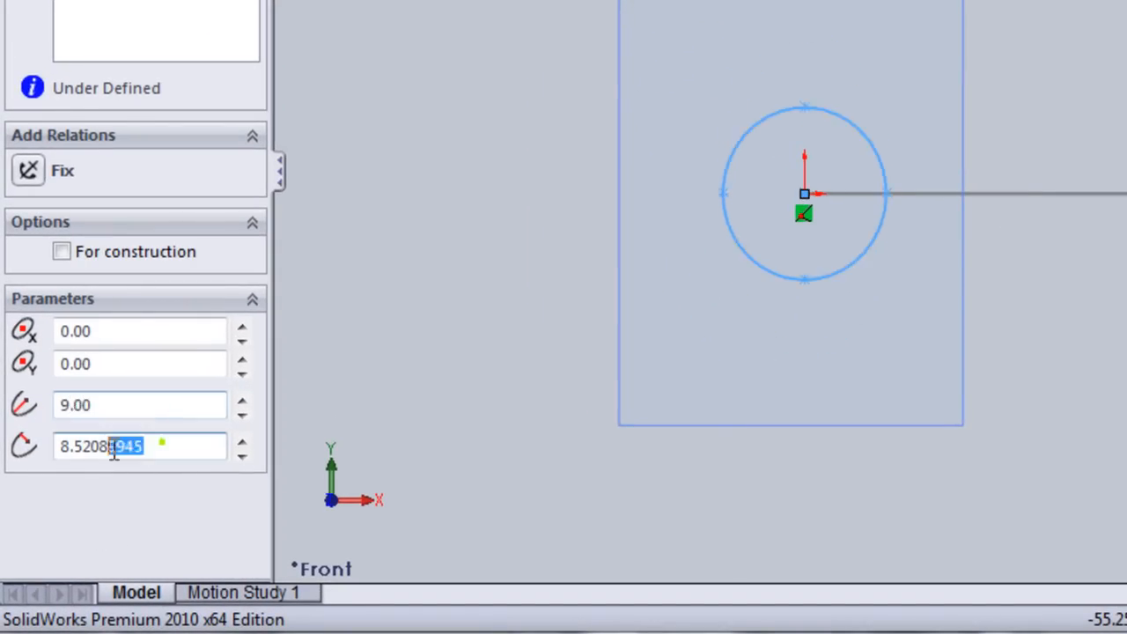
pyautogui.write('4')
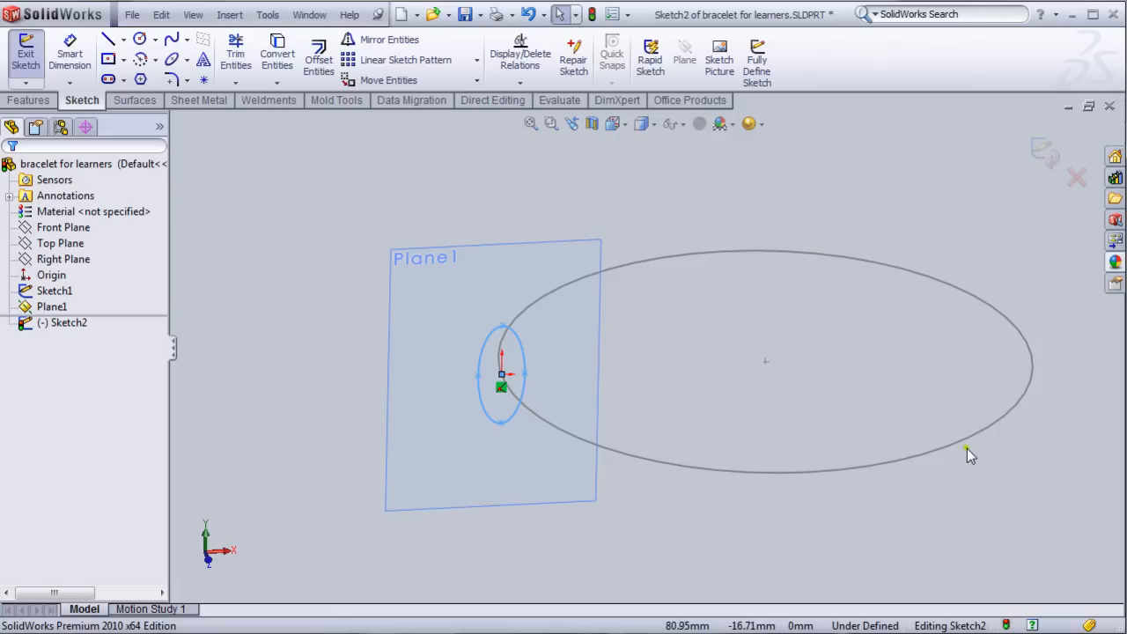
pyautogui.moveTo(515, 421)
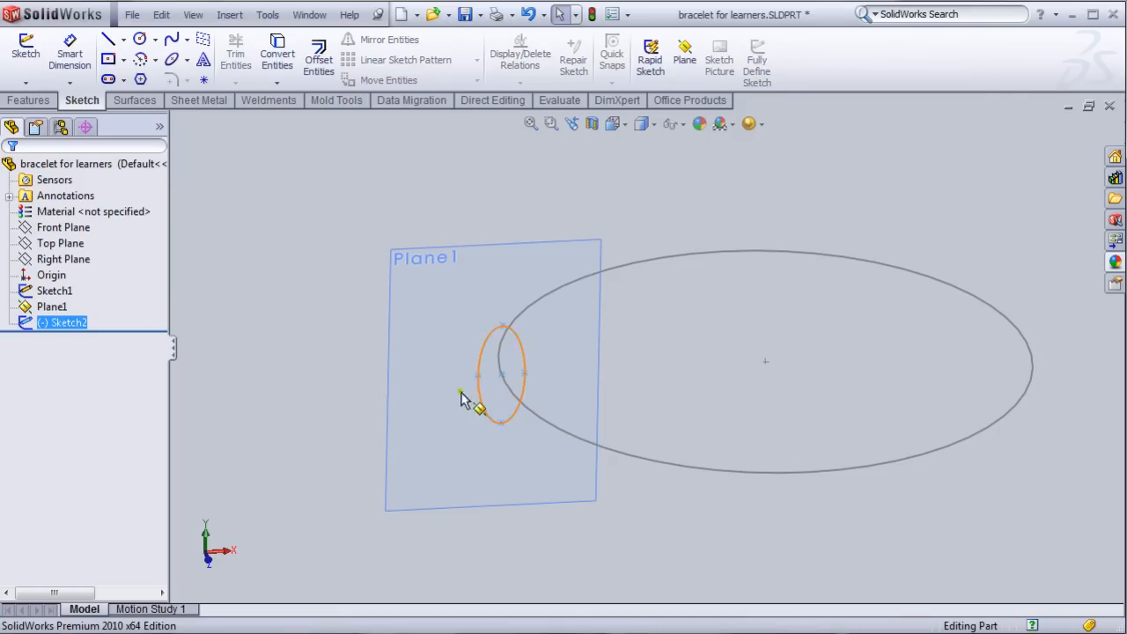
pyautogui.rightClick(51, 307)
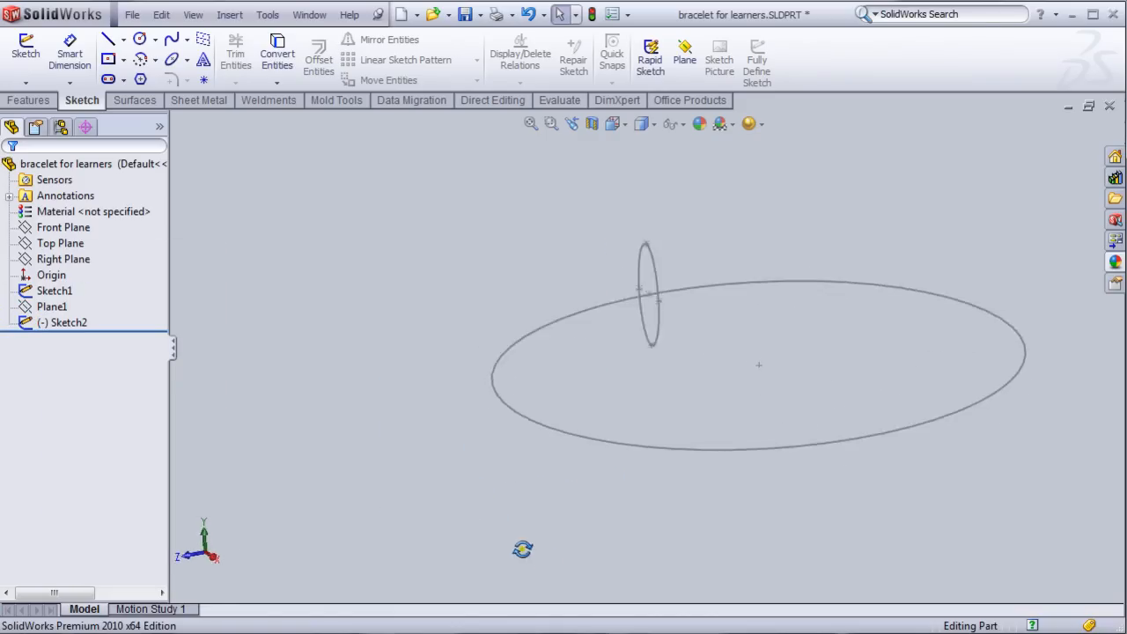
# - Sweep the ellipse sketch along the circle sketch to form the bracelet ring Sweep1
pyautogui.click(27, 99)
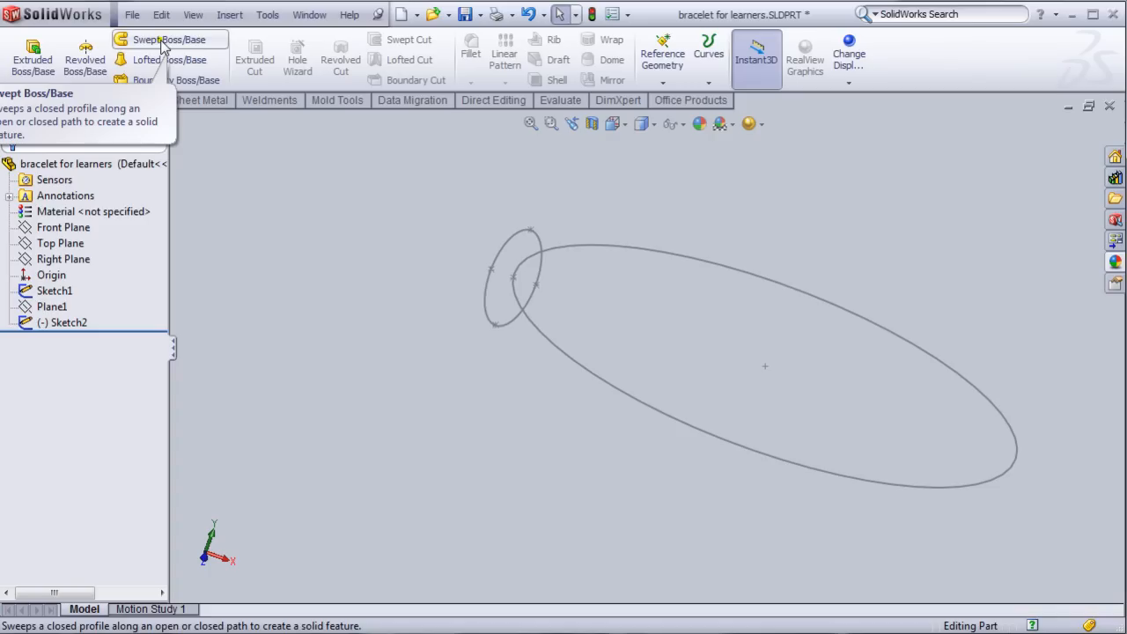
pyautogui.click(169, 39)
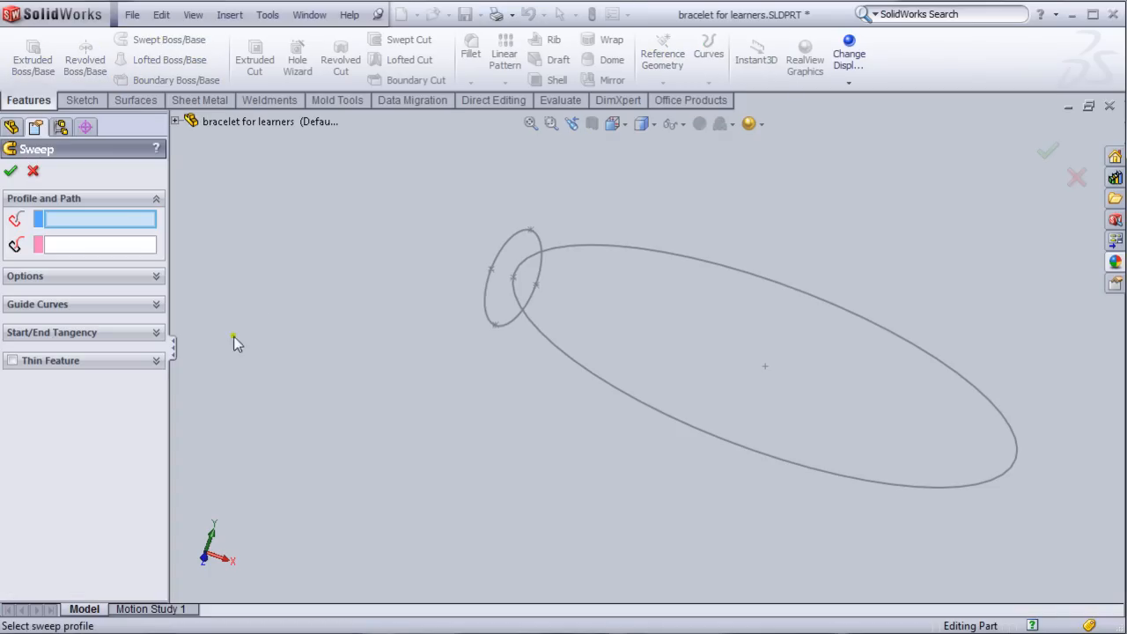
pyautogui.moveTo(108, 218)
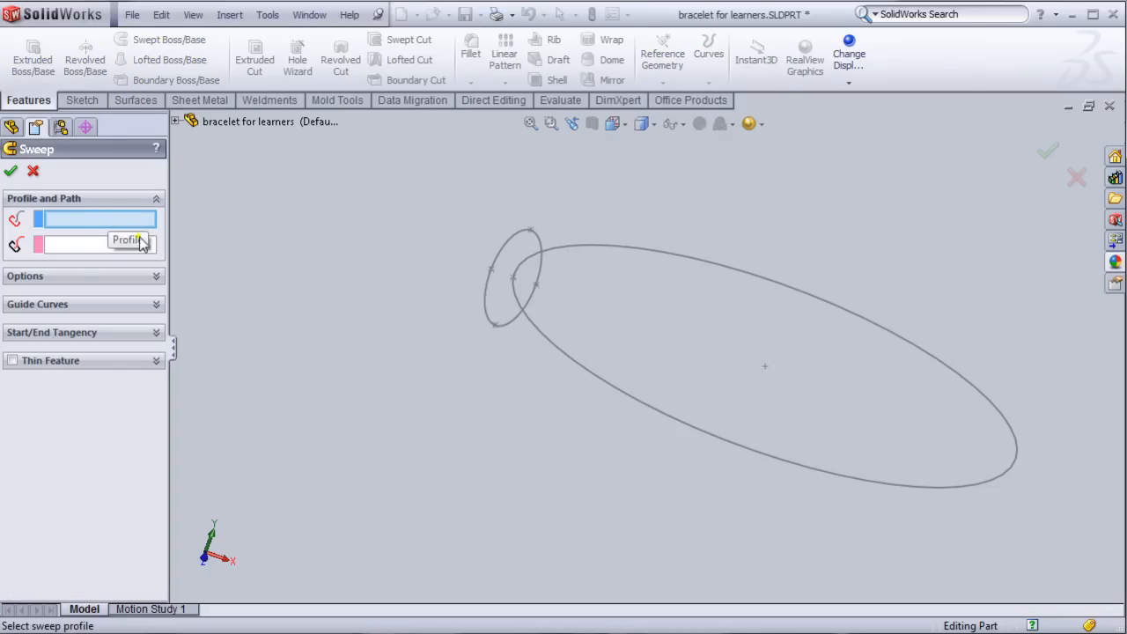
pyautogui.click(515, 260)
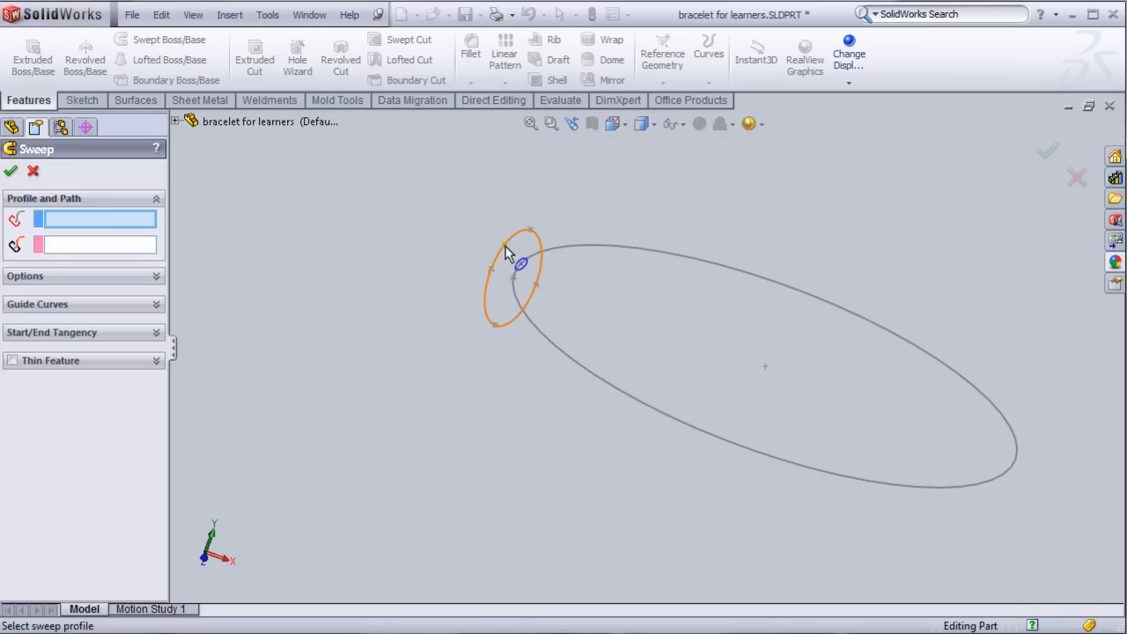
pyautogui.click(506, 281)
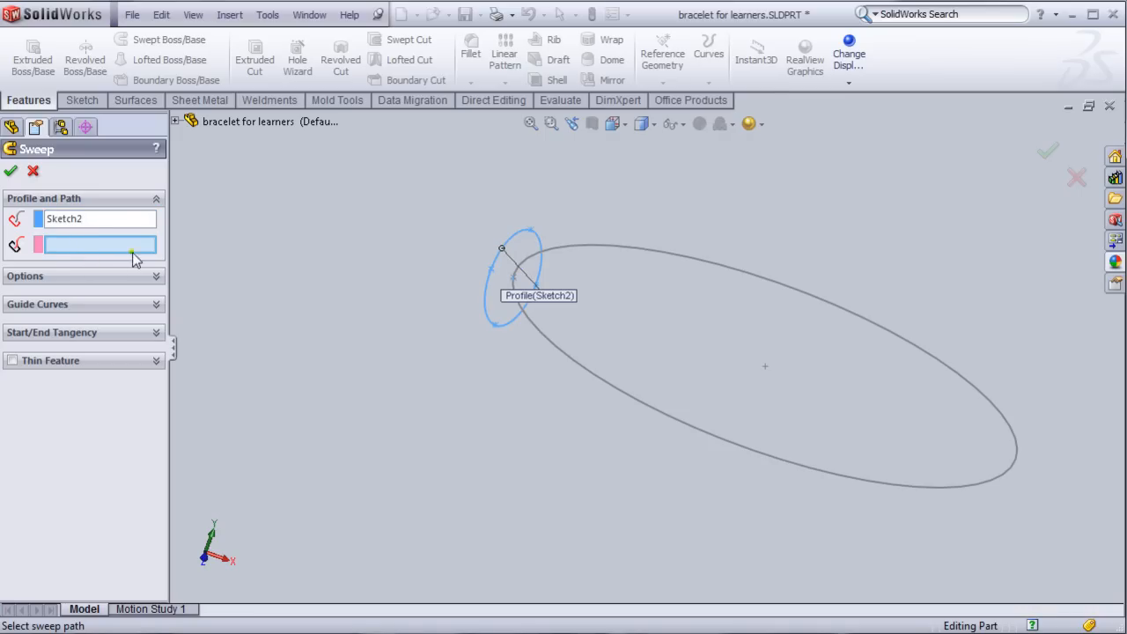
pyautogui.click(594, 378)
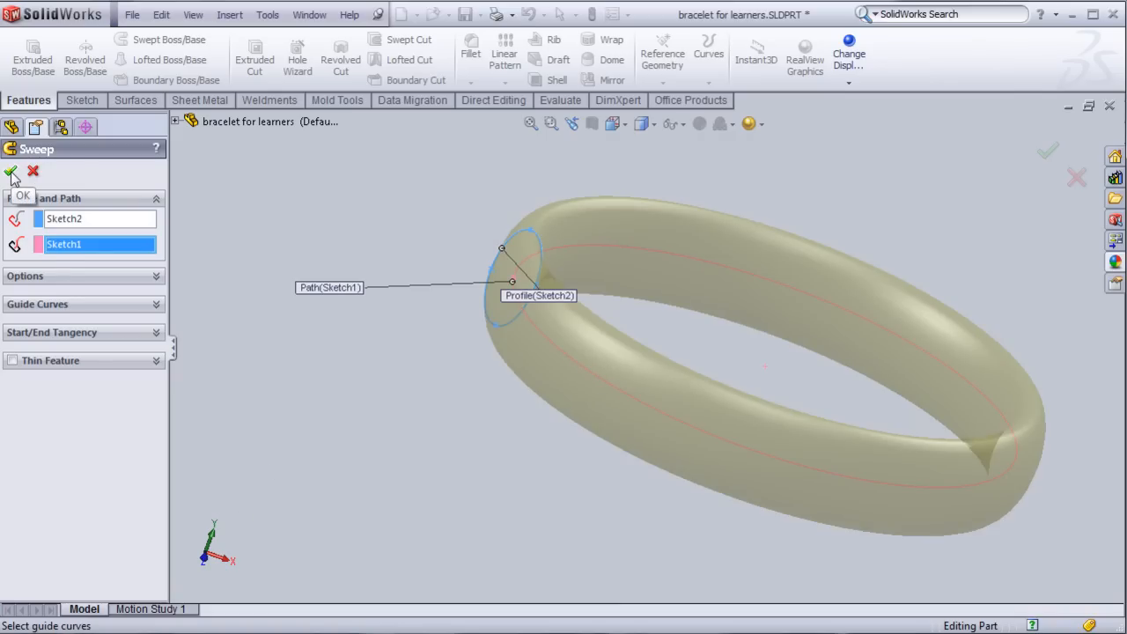
pyautogui.click(12, 173)
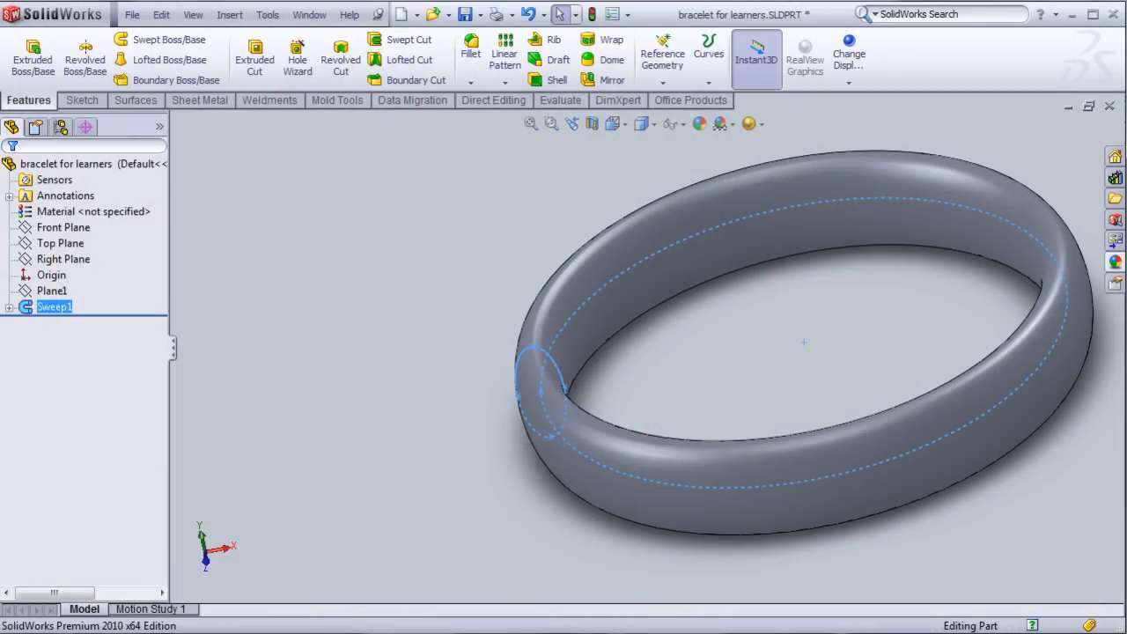
# - Rename Sketch2 to 'profile' and Sketch1 to 'path' under Sweep1
pyautogui.click(11, 306)
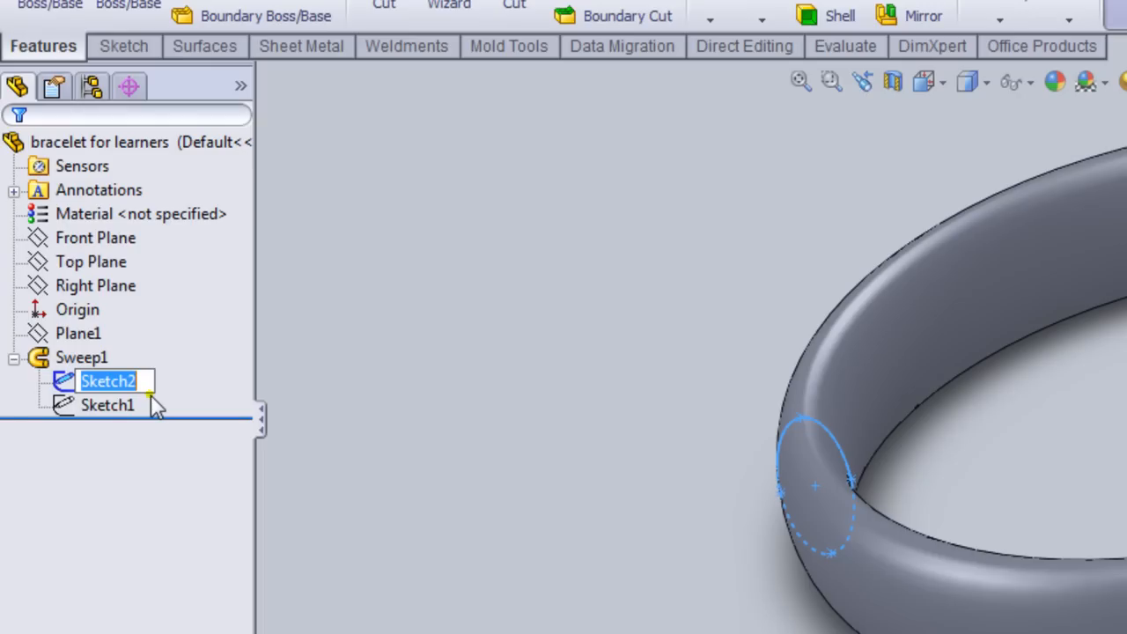
pyautogui.write('p')
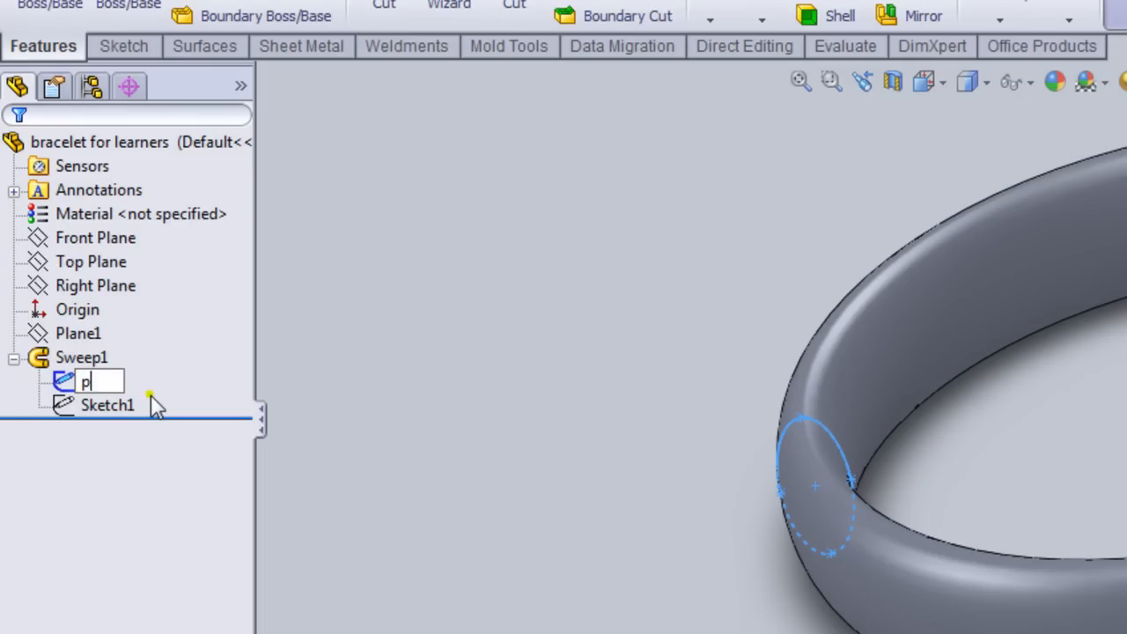
pyautogui.click(107, 404)
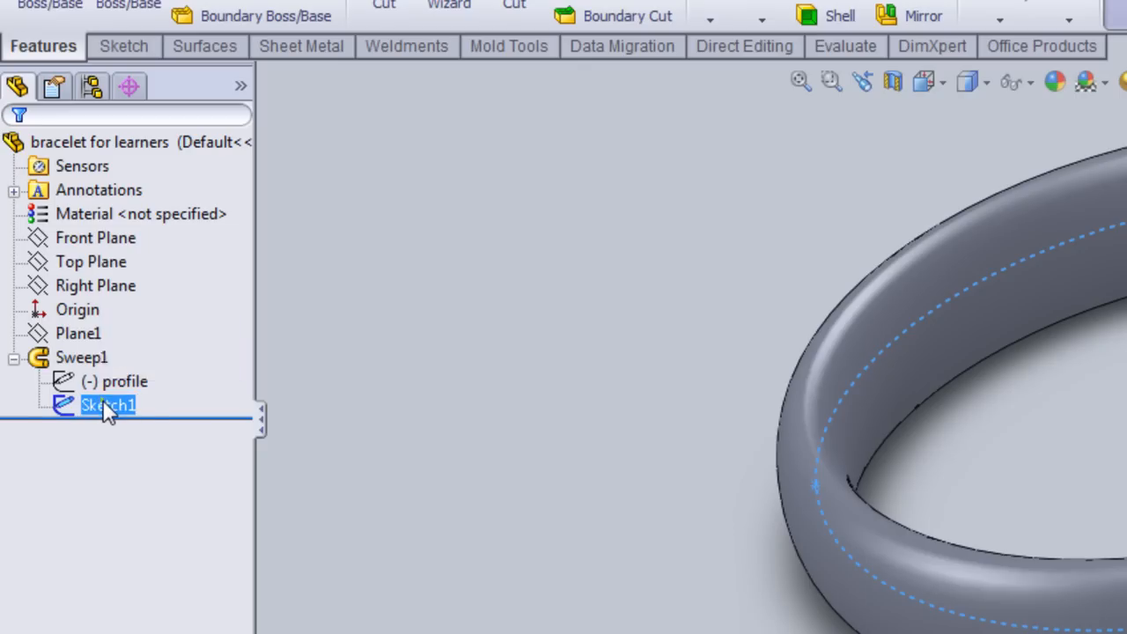
pyautogui.doubleClick(108, 404)
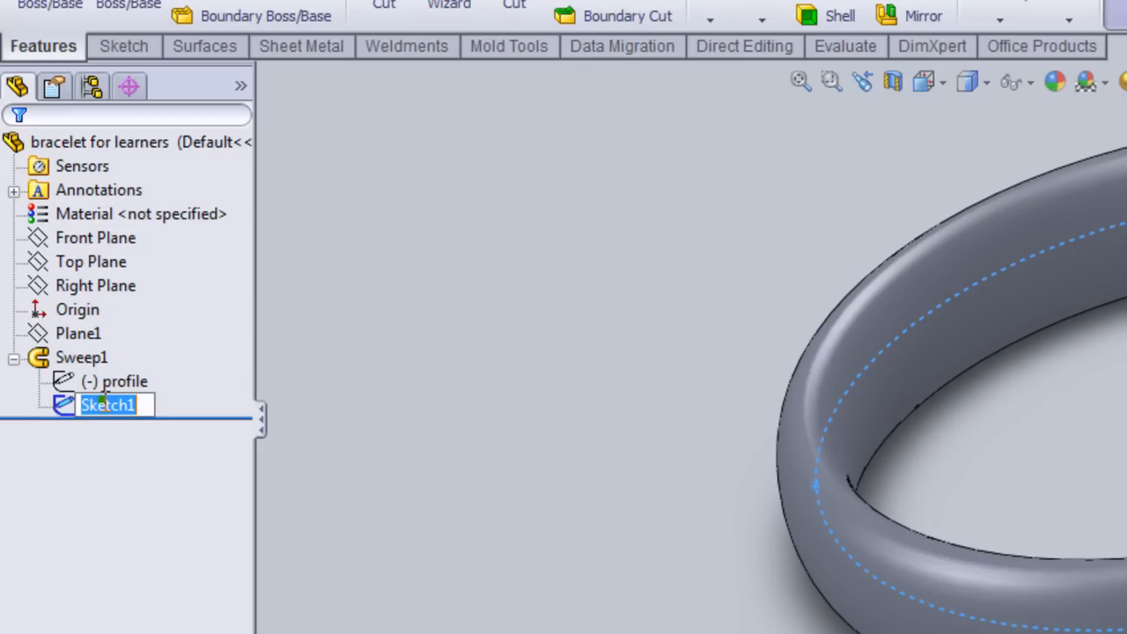
pyautogui.write('path')
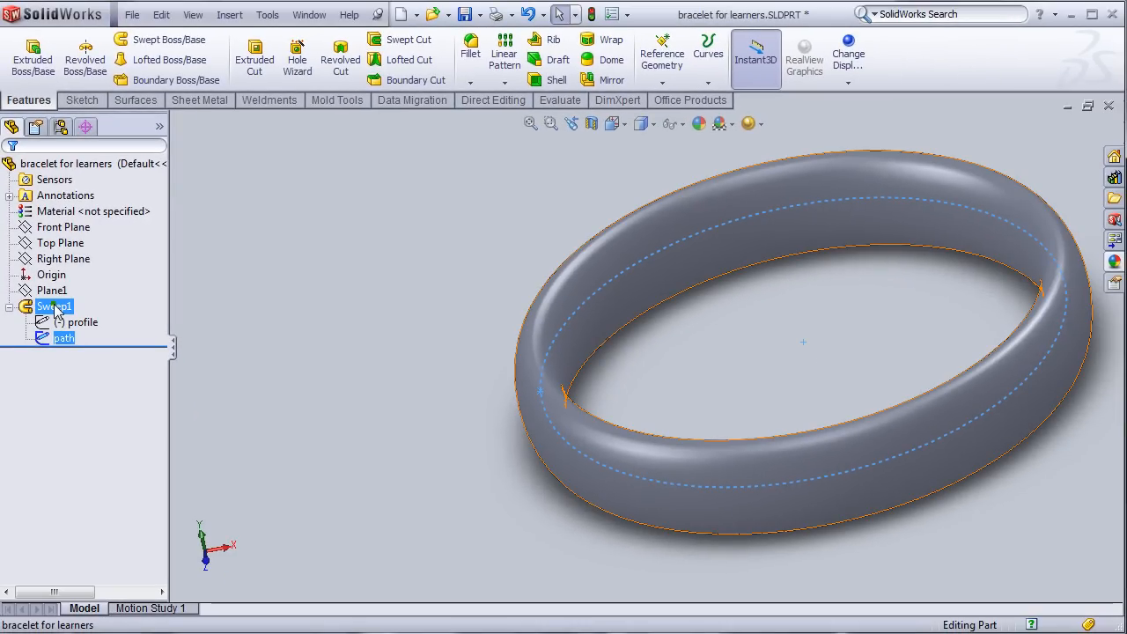
# - Edit Sweep1 to Twist Along Path, defined by turns, raised to 3 turns
pyautogui.rightClick(54, 306)
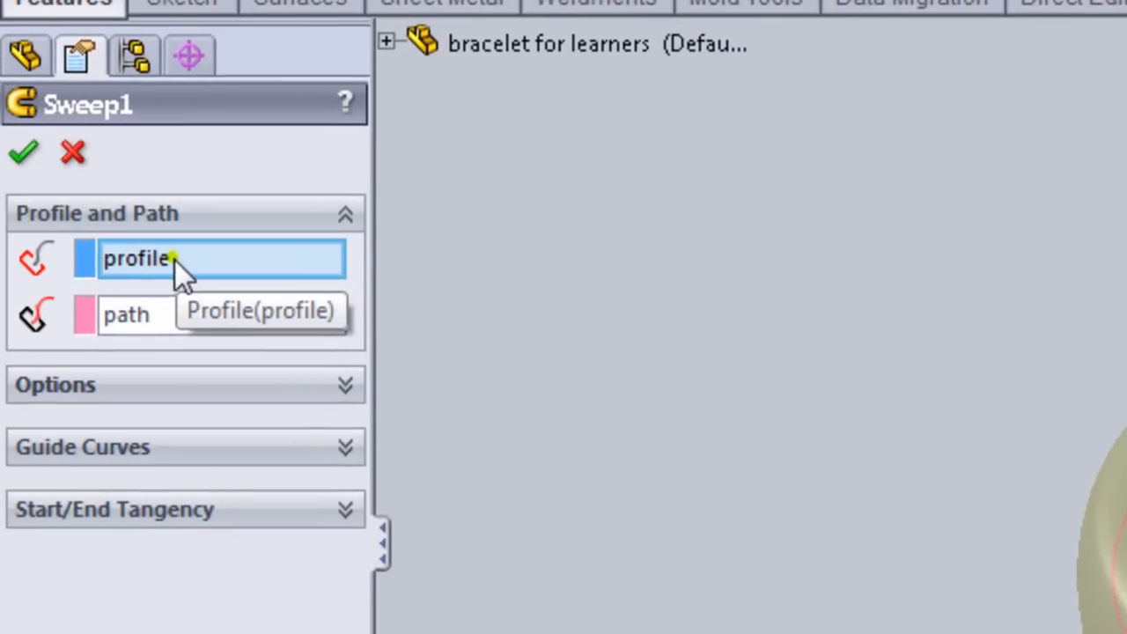
pyautogui.moveTo(207, 330)
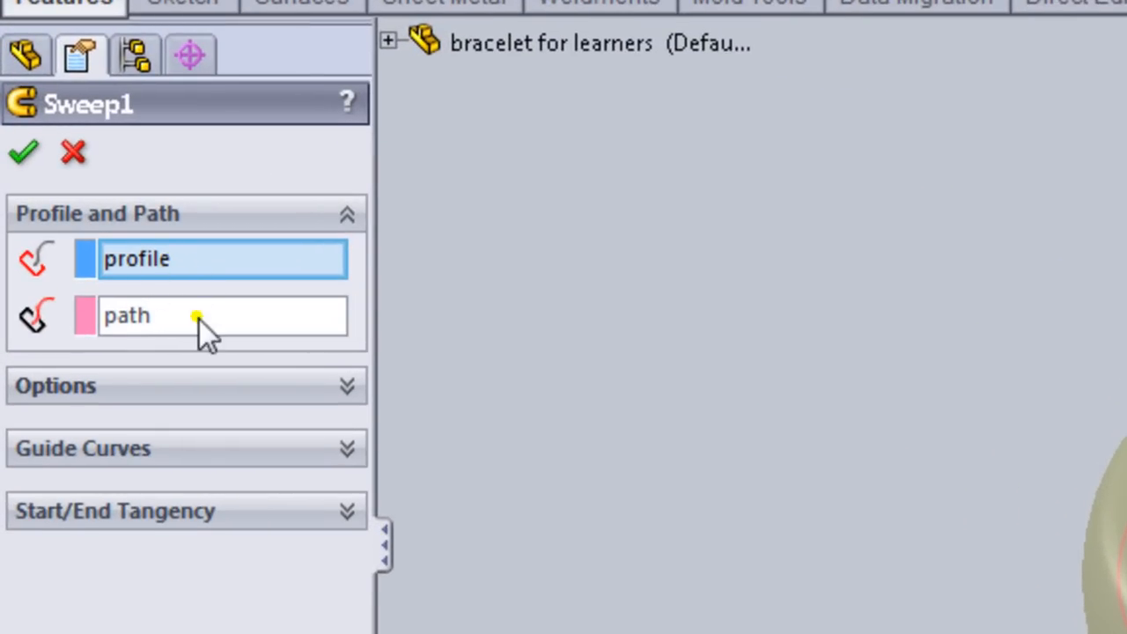
pyautogui.click(387, 42)
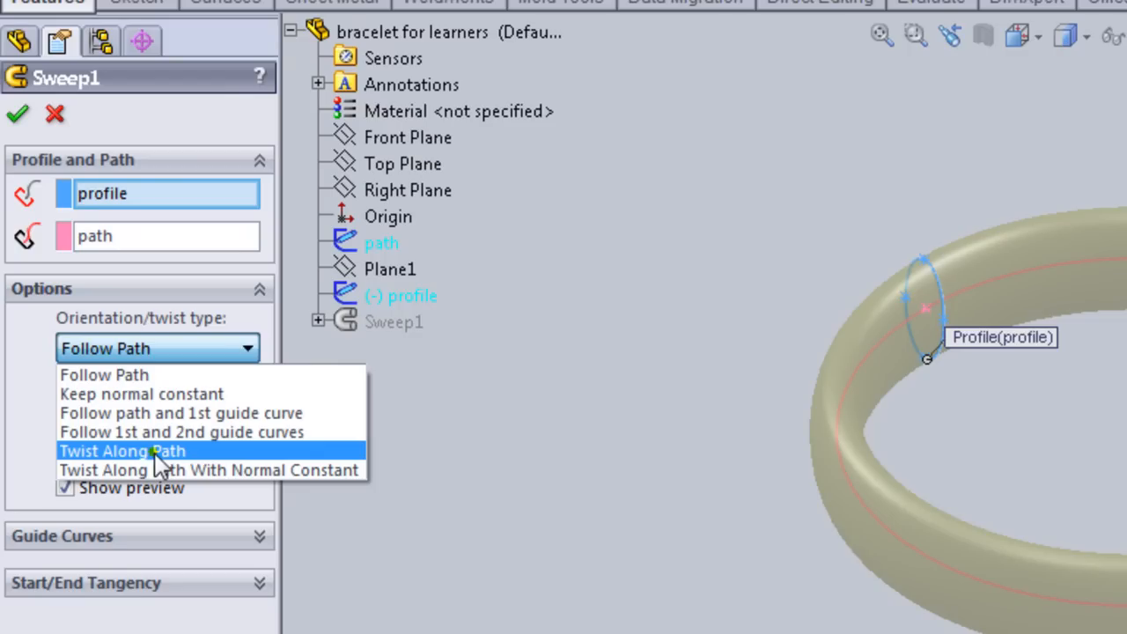
pyautogui.click(121, 450)
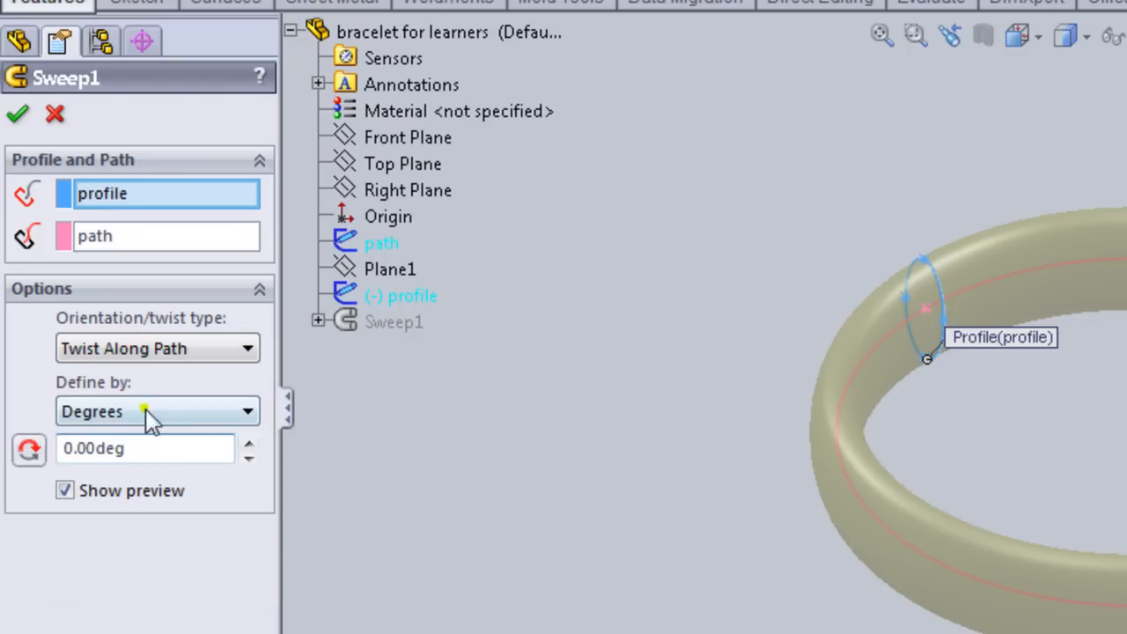
pyautogui.moveTo(70, 400)
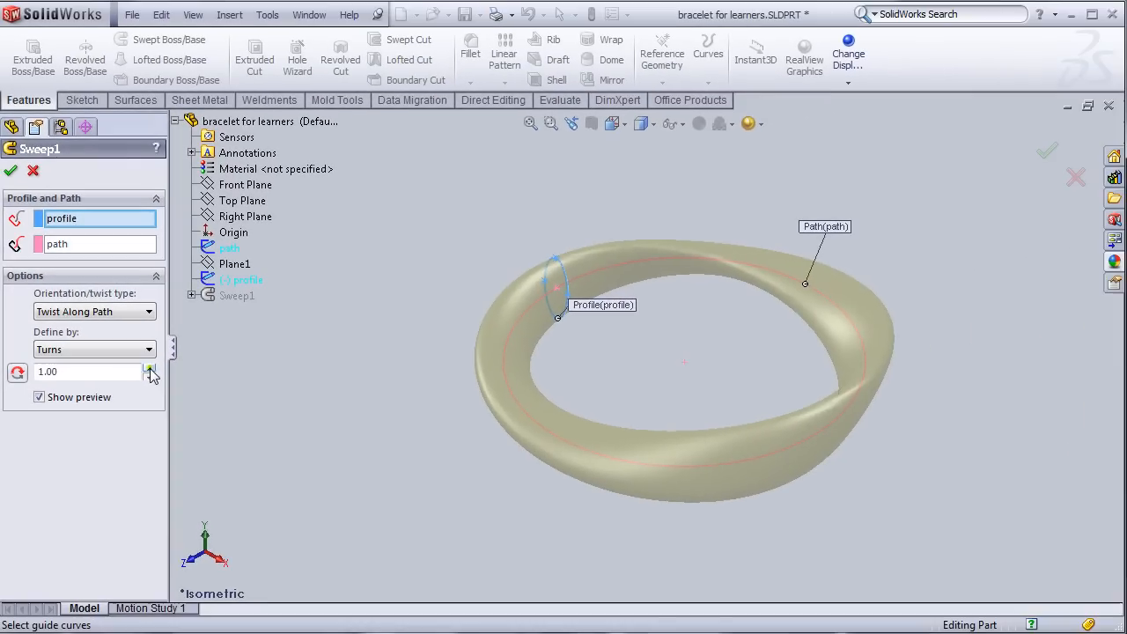
pyautogui.click(150, 368)
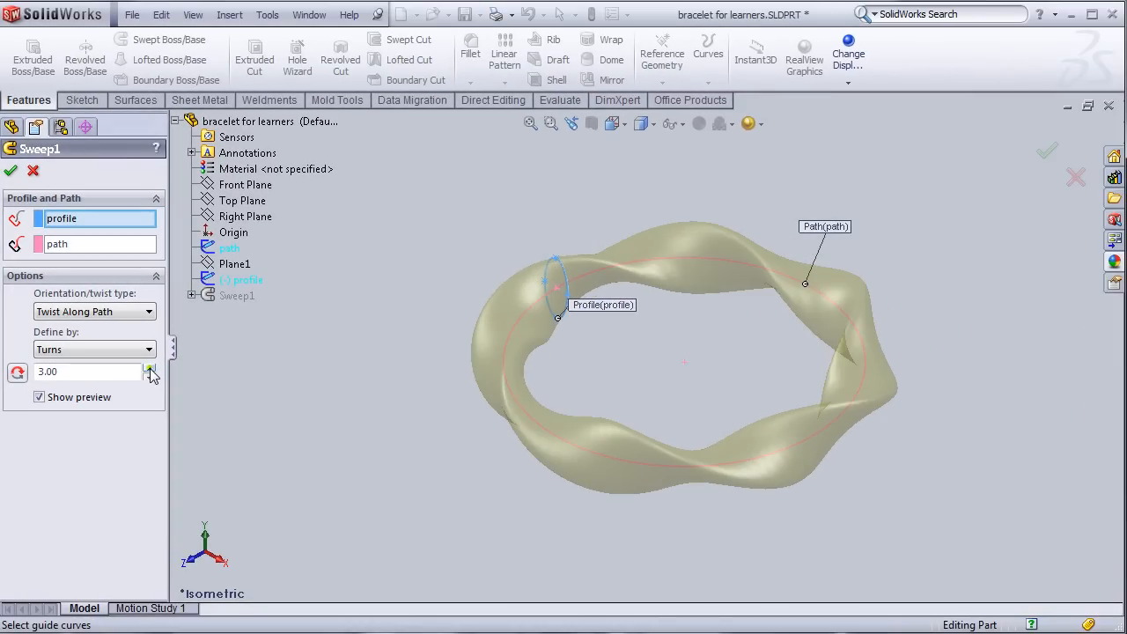
pyautogui.click(151, 366)
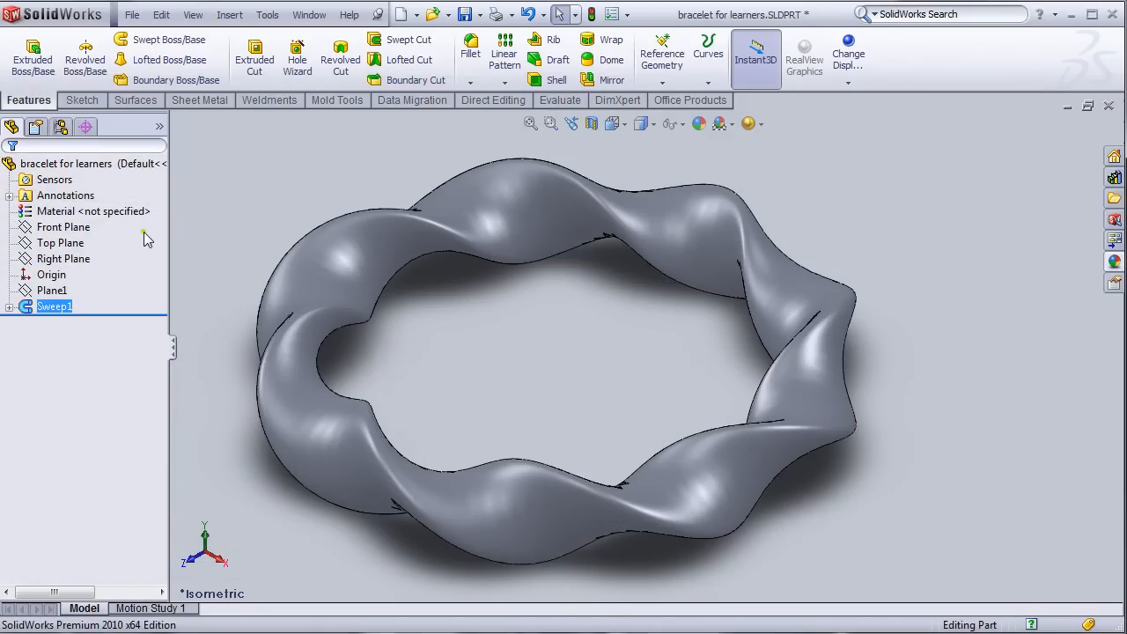
# - Open the profile sketch under Sweep1 for editing
pyautogui.click(9, 305)
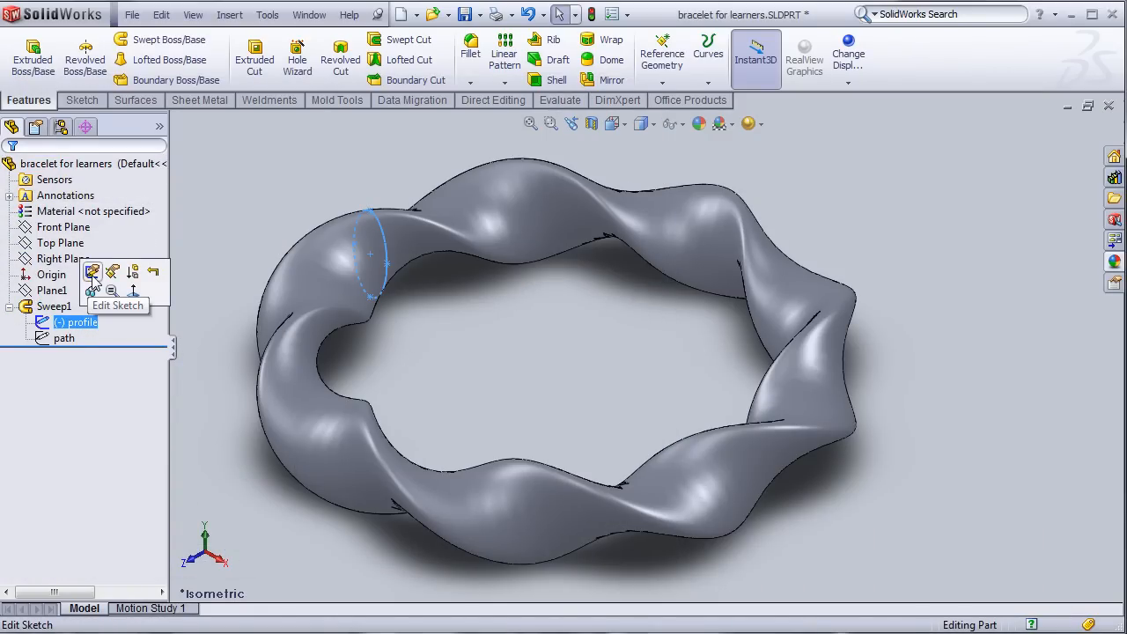
pyautogui.click(91, 271)
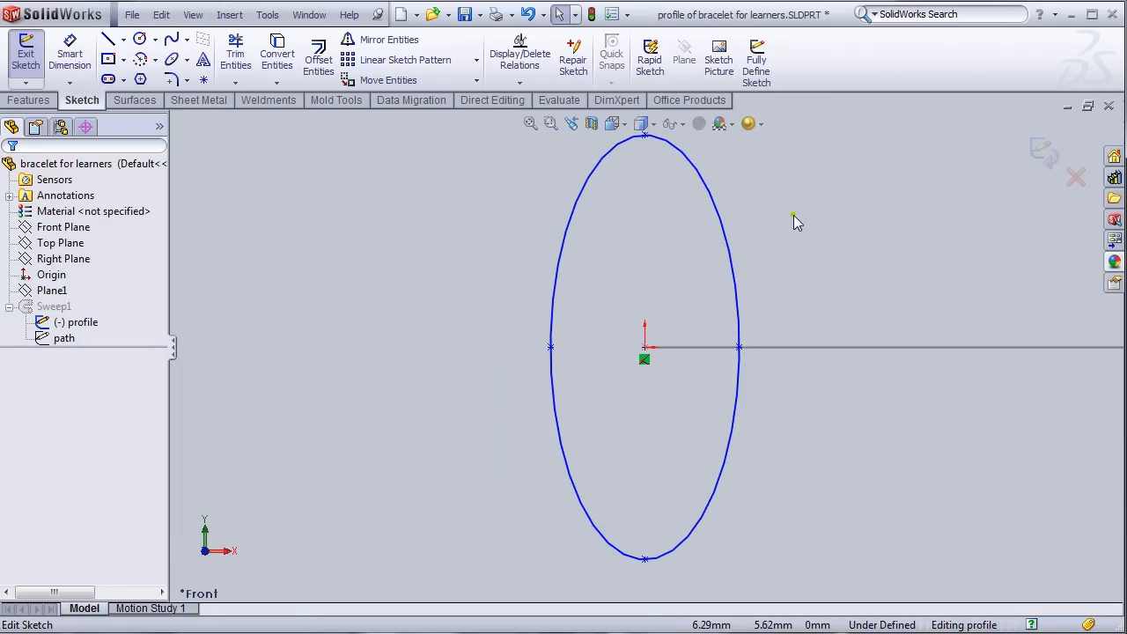
pyautogui.moveTo(789, 280)
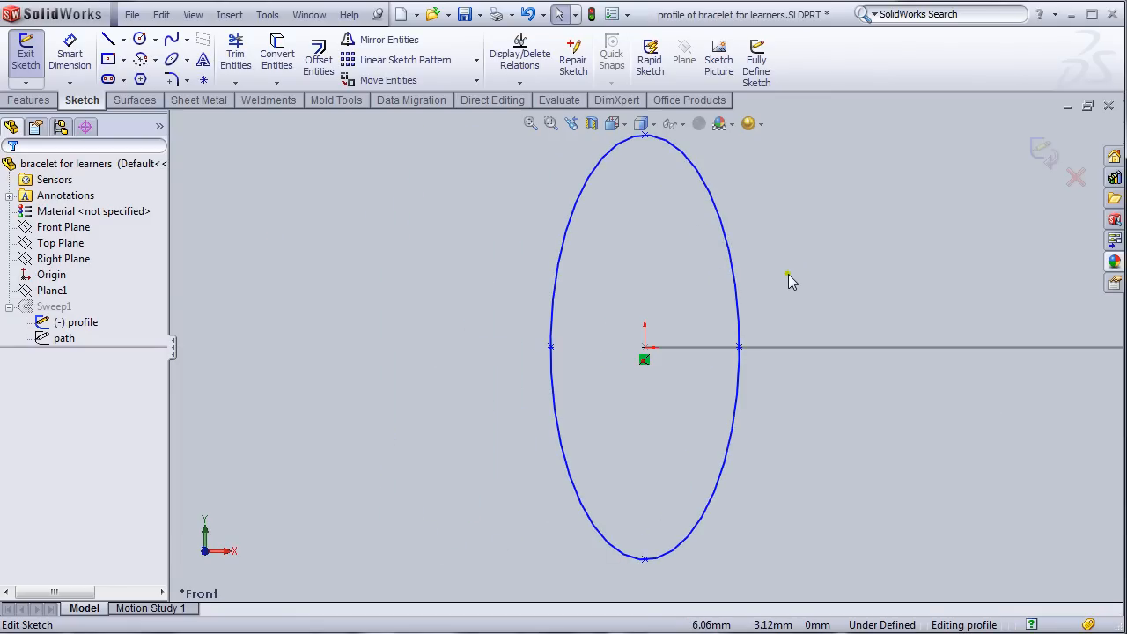
pyautogui.moveTo(109, 88)
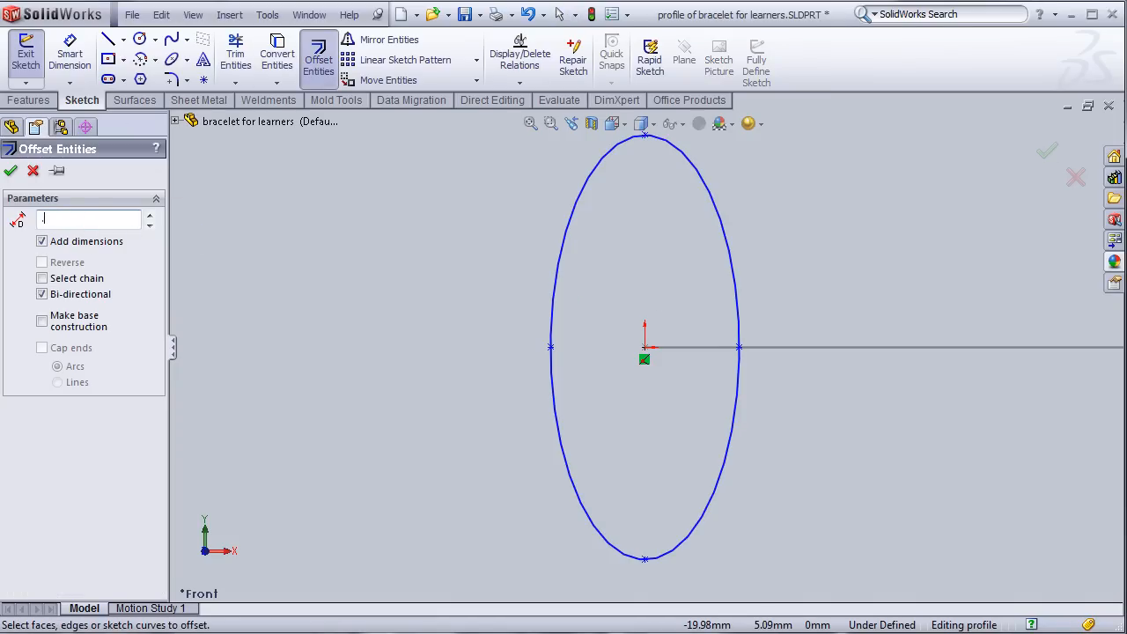
# - Offset the ellipse 0.5 mm inward, one direction only
pyautogui.write('.5mm')
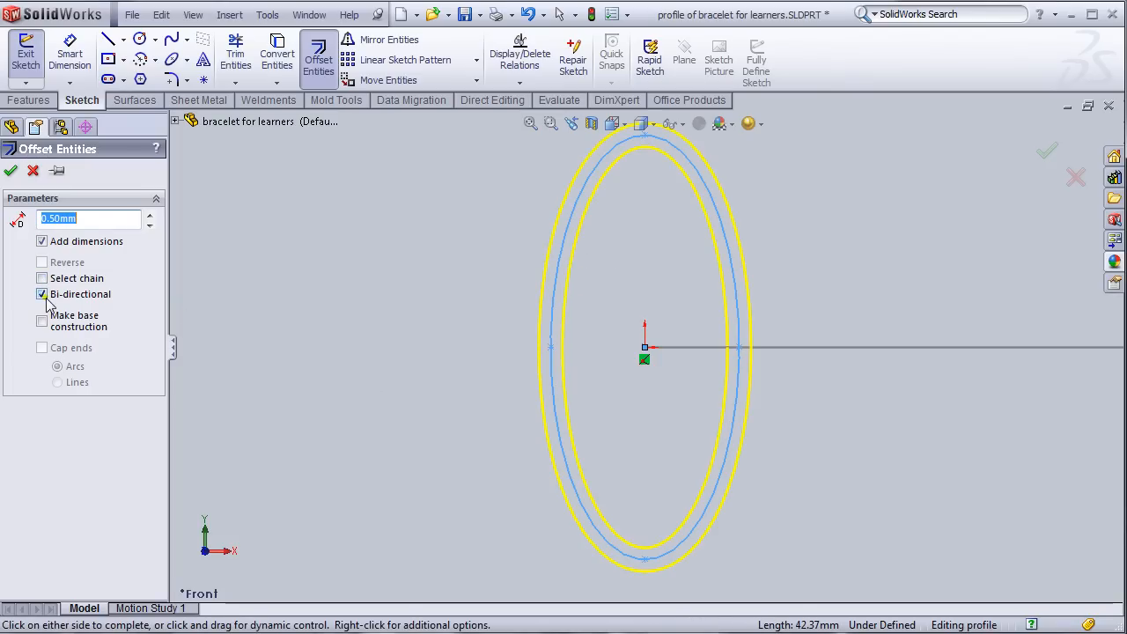
pyautogui.click(42, 293)
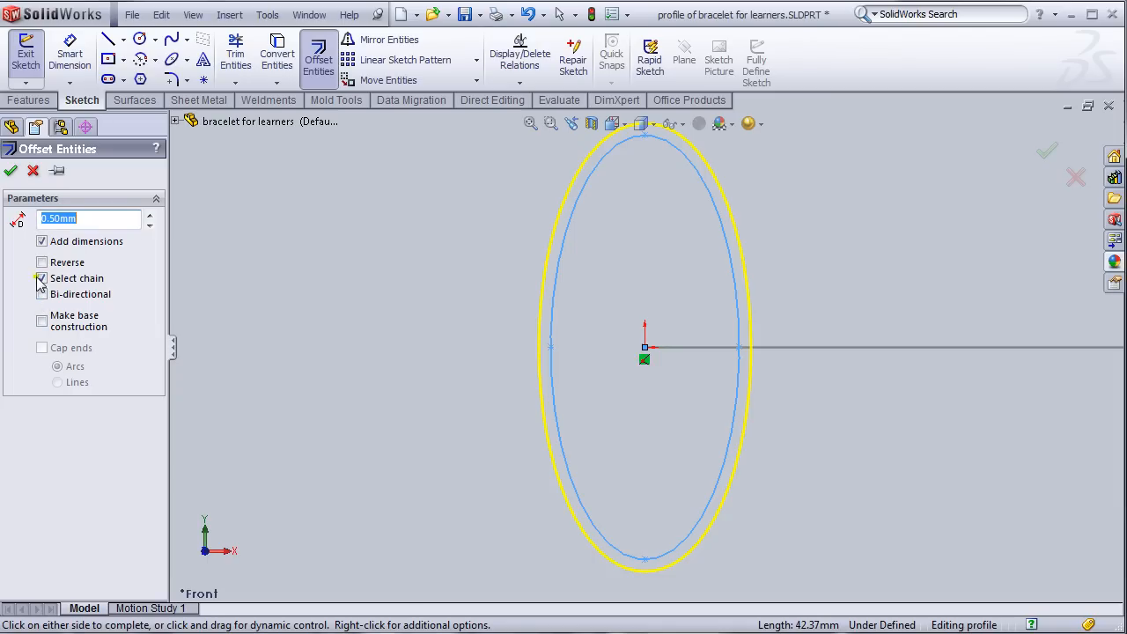
pyautogui.click(42, 262)
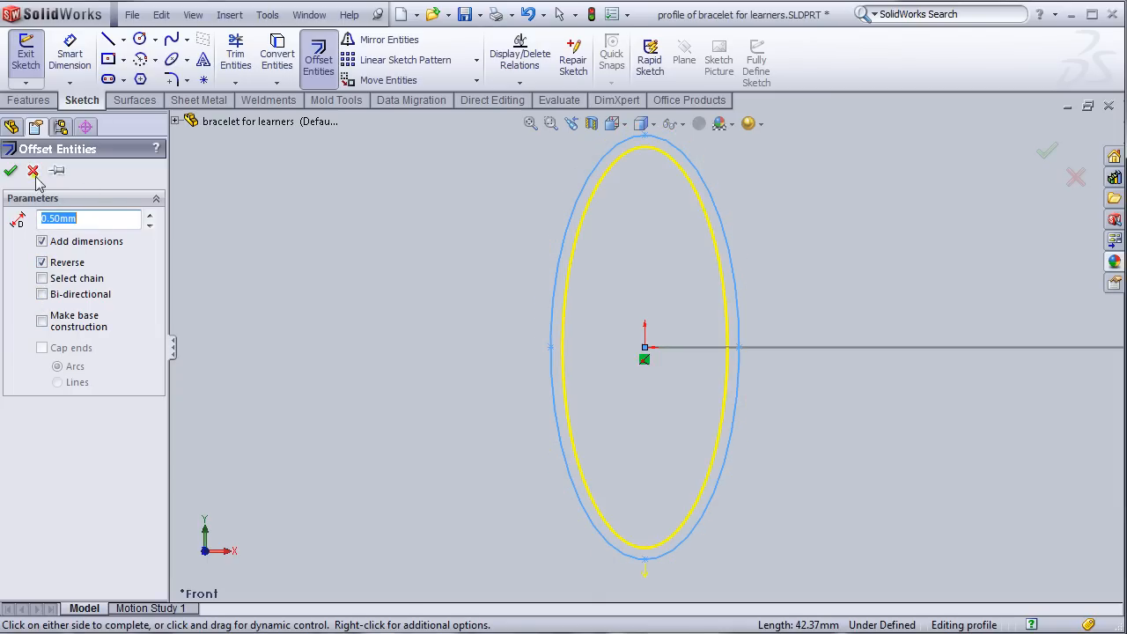
pyautogui.click(11, 170)
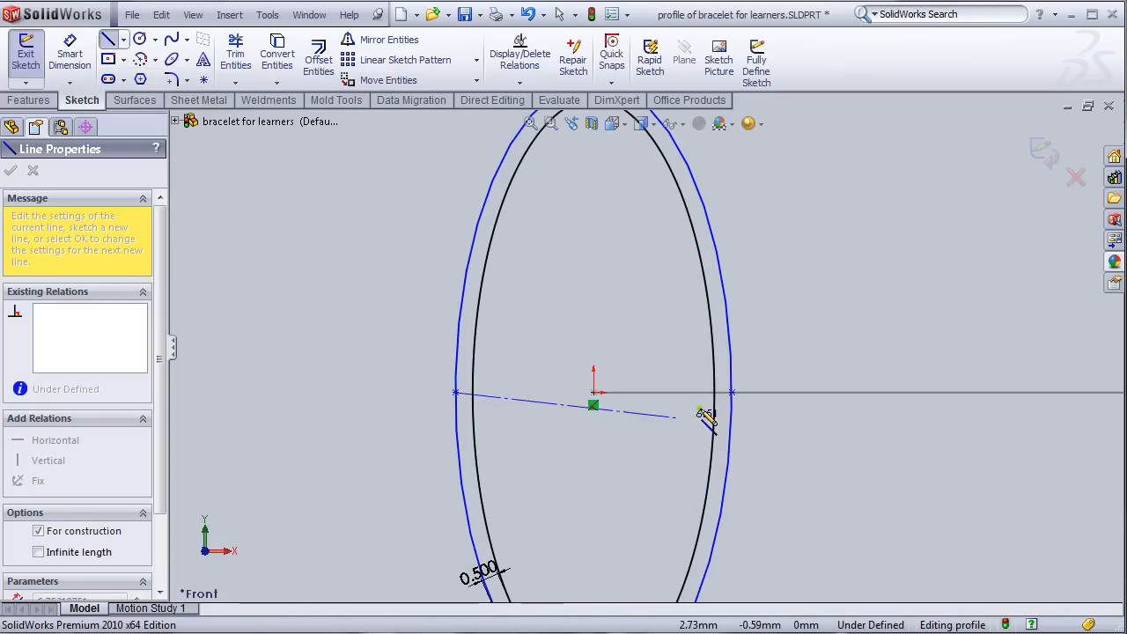
# - Finish the centreline and offset it 1 mm bi-directionally into two groove lines
pyautogui.rightClick(704, 418)
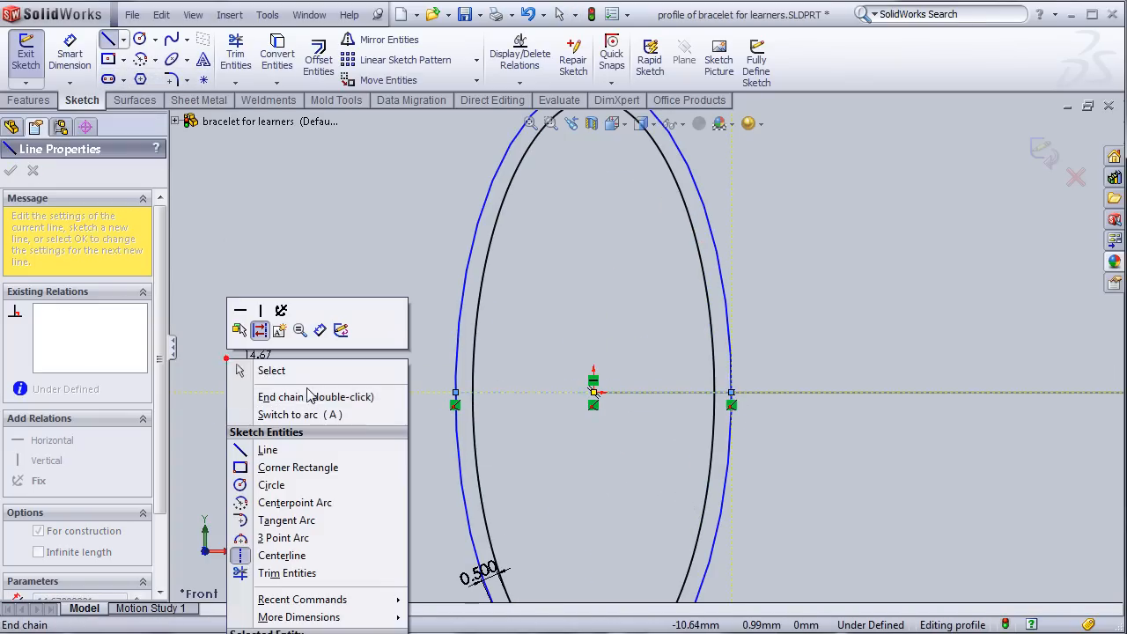
pyautogui.click(318, 53)
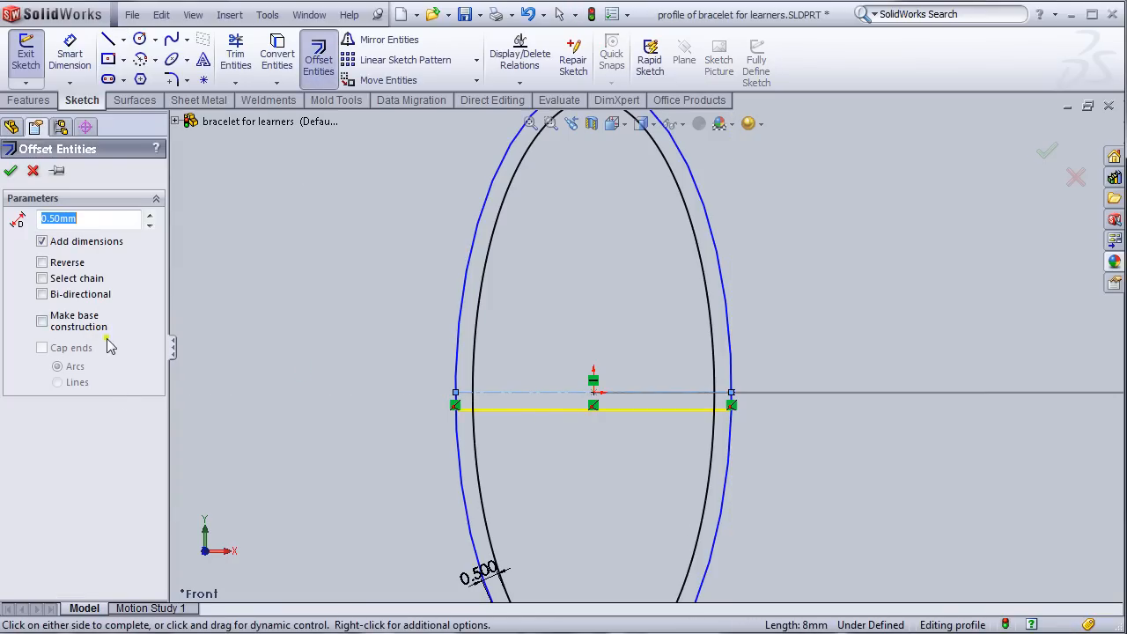
pyautogui.click(42, 294)
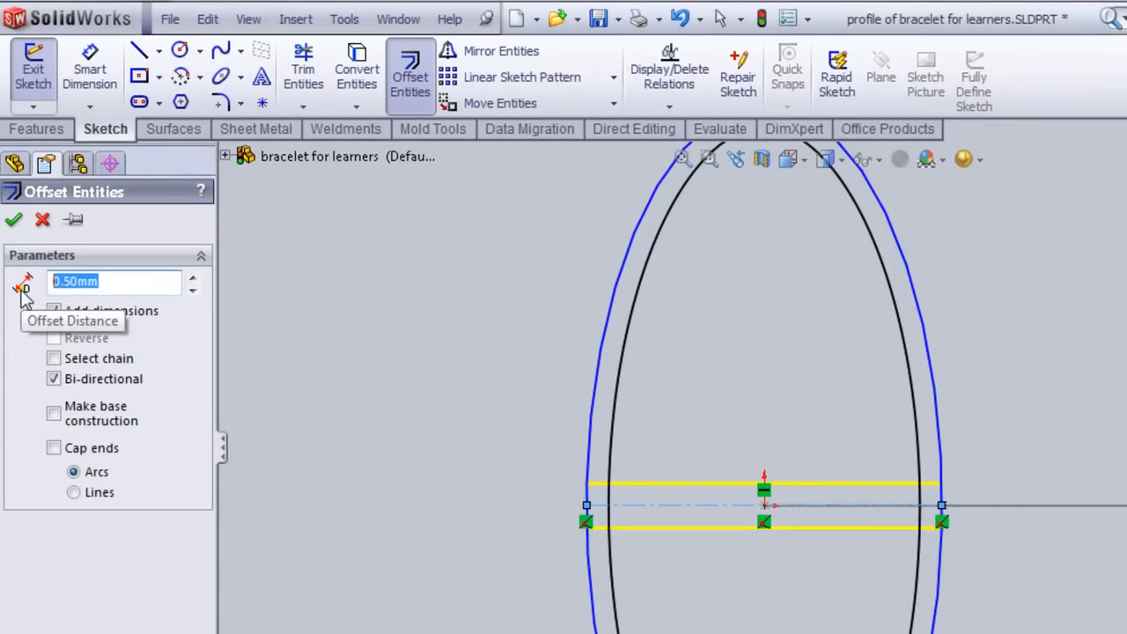
pyautogui.write('1.')
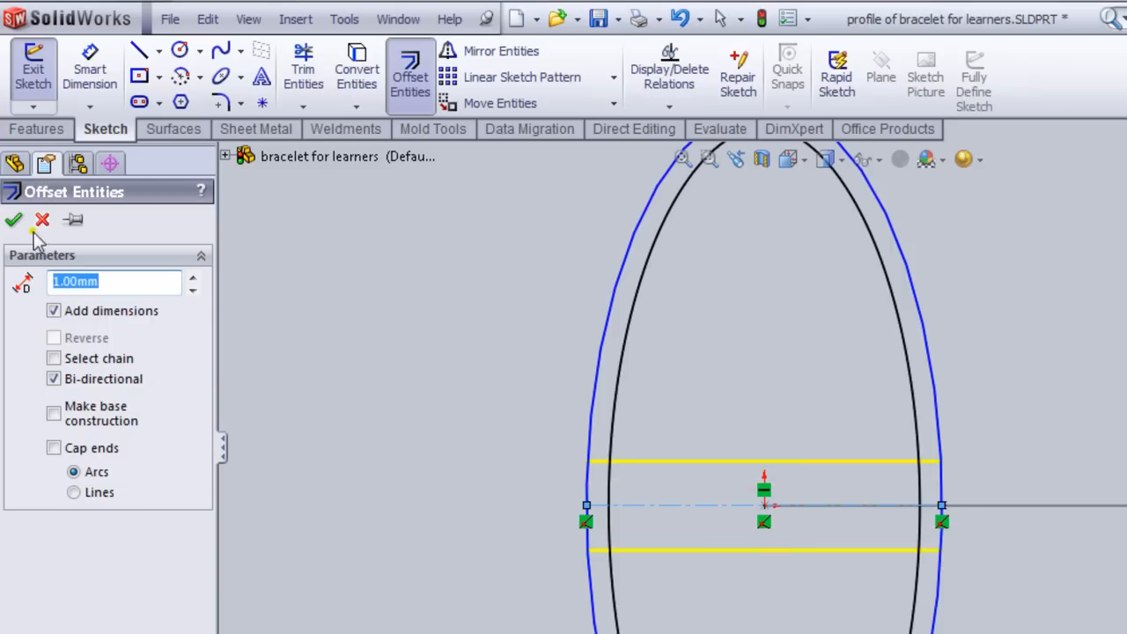
pyautogui.click(13, 220)
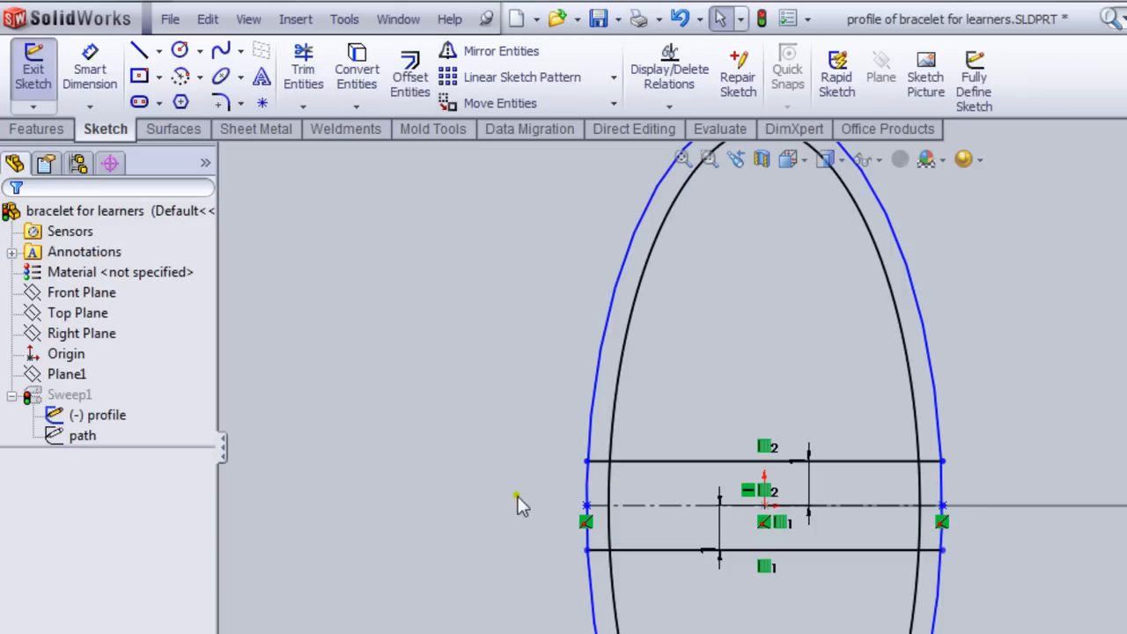
# - Start Trim Entities to cut away the inner ellipse segments
pyautogui.click(303, 71)
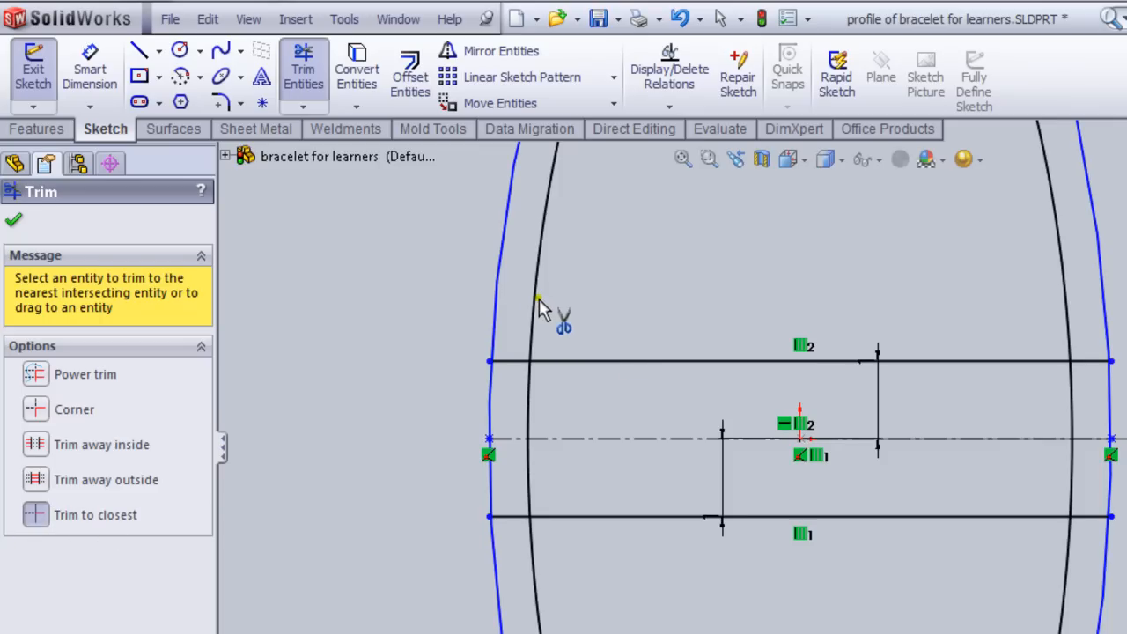
pyautogui.moveTo(542, 303)
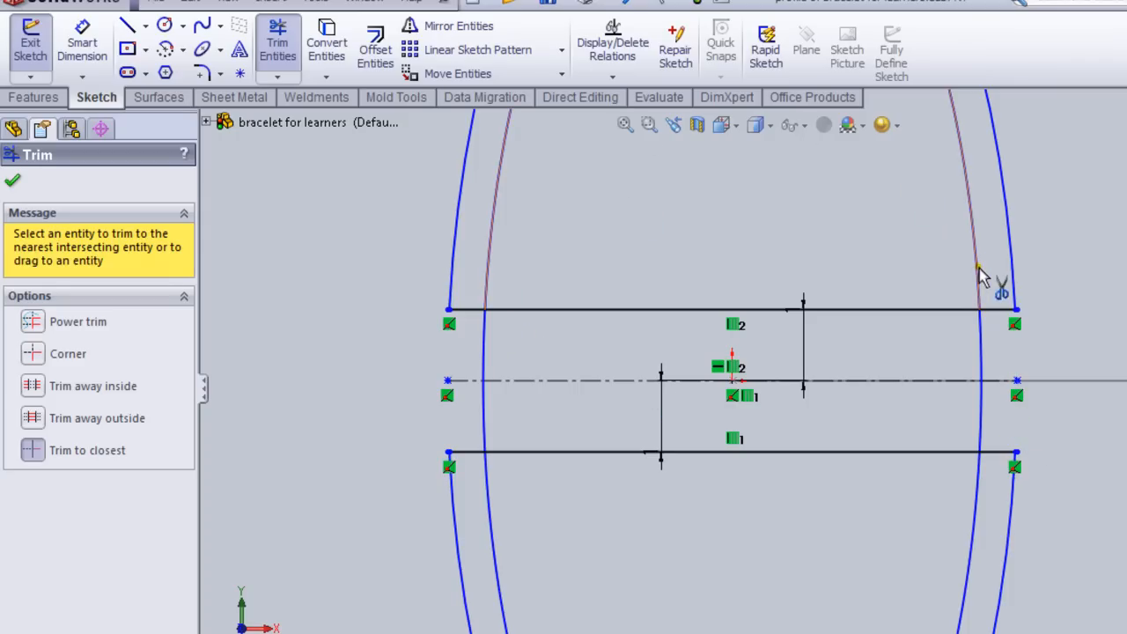
pyautogui.moveTo(493, 270)
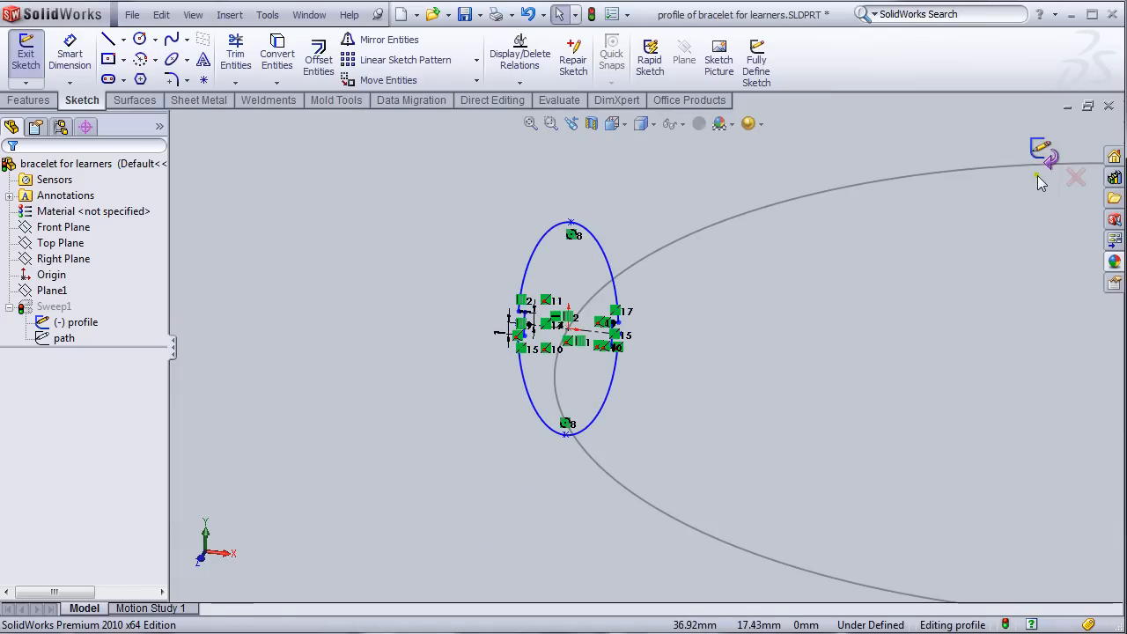
# - Exit the profile sketch so Sweep1 rebuilds with twisting grooves along the bracelet
pyautogui.click(25, 48)
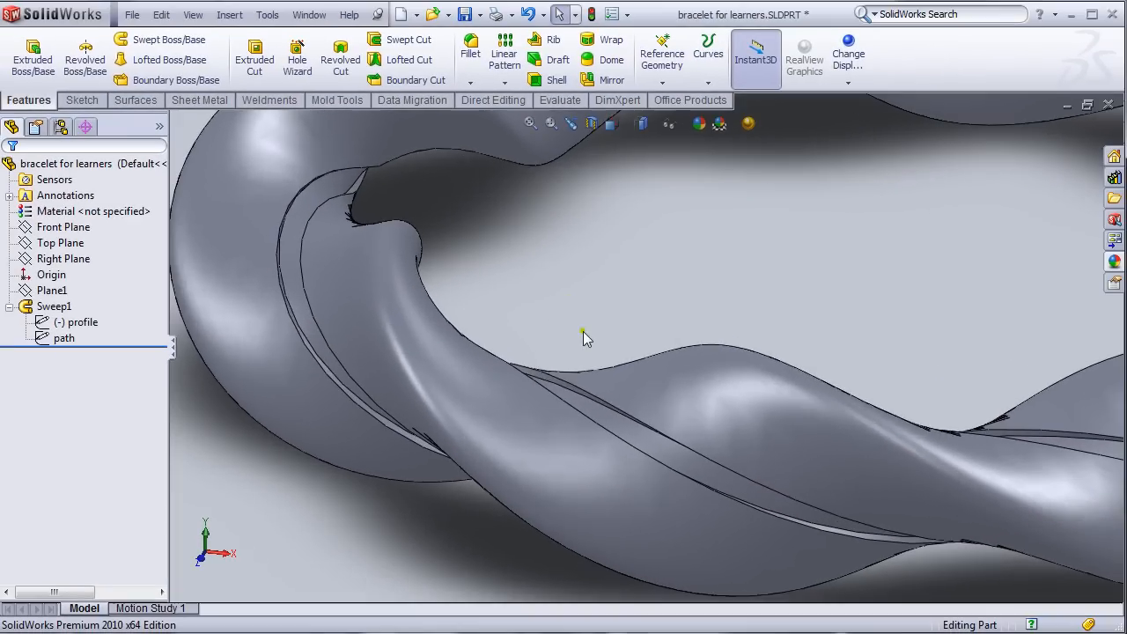
# - Begin a fillet on the grooves with a 0.15 mm radius, then abandon it
pyautogui.click(470, 51)
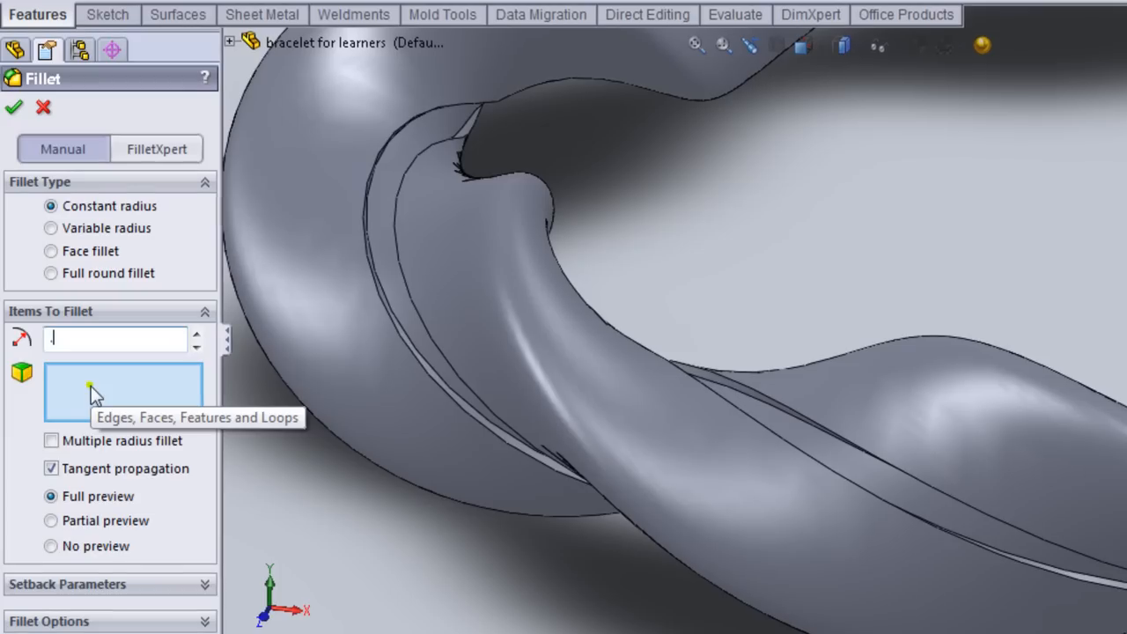
pyautogui.write('.15mm')
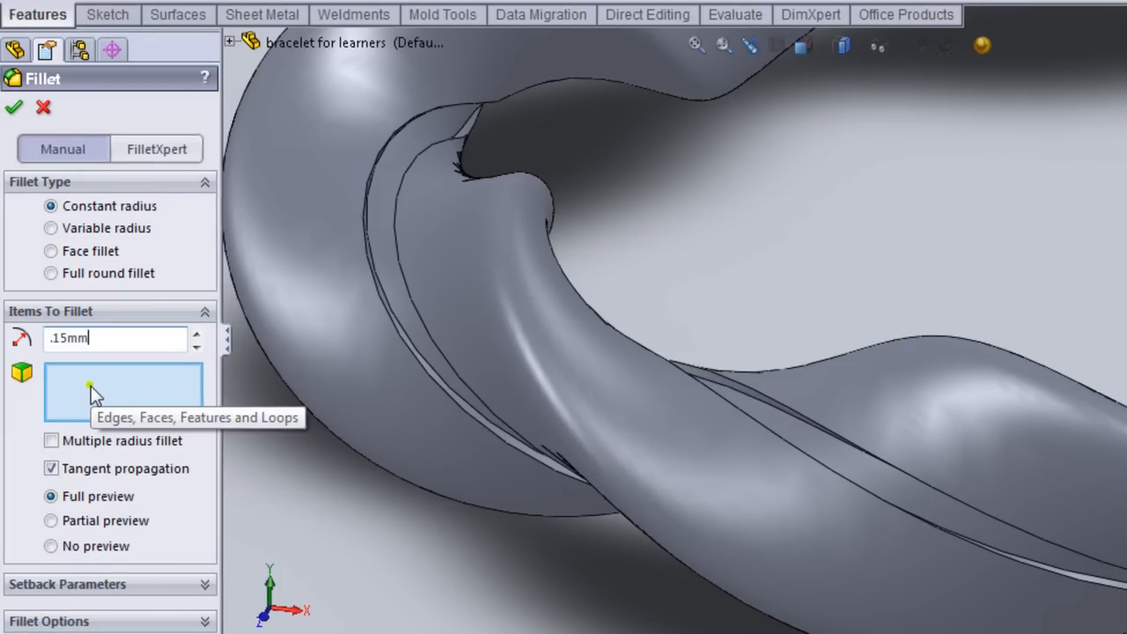
pyautogui.moveTo(386, 509)
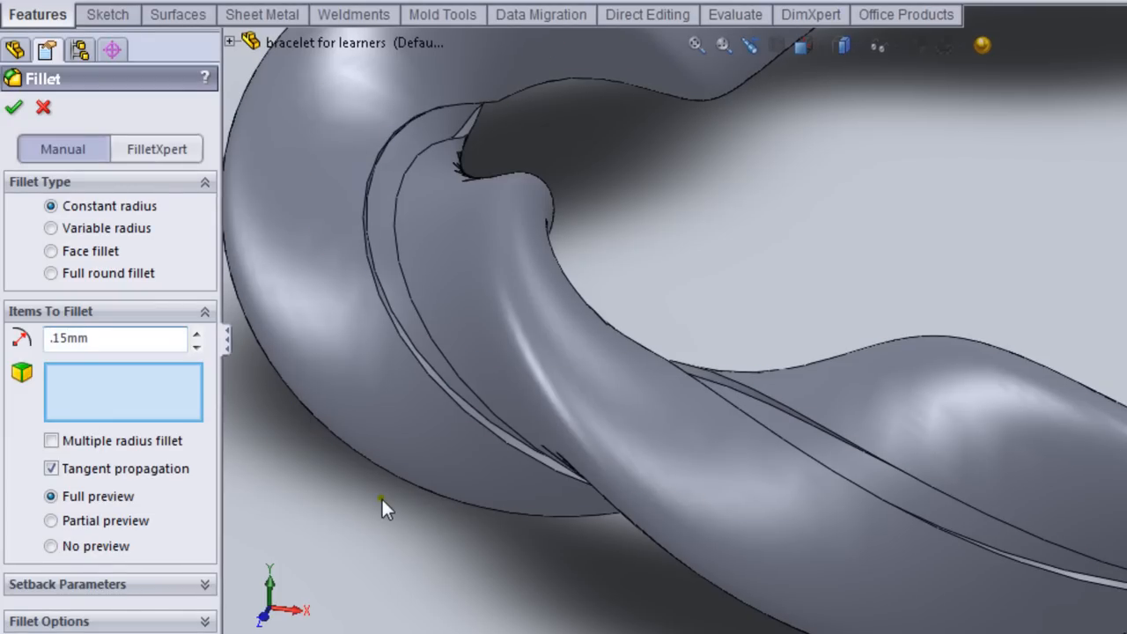
pyautogui.moveTo(407, 502)
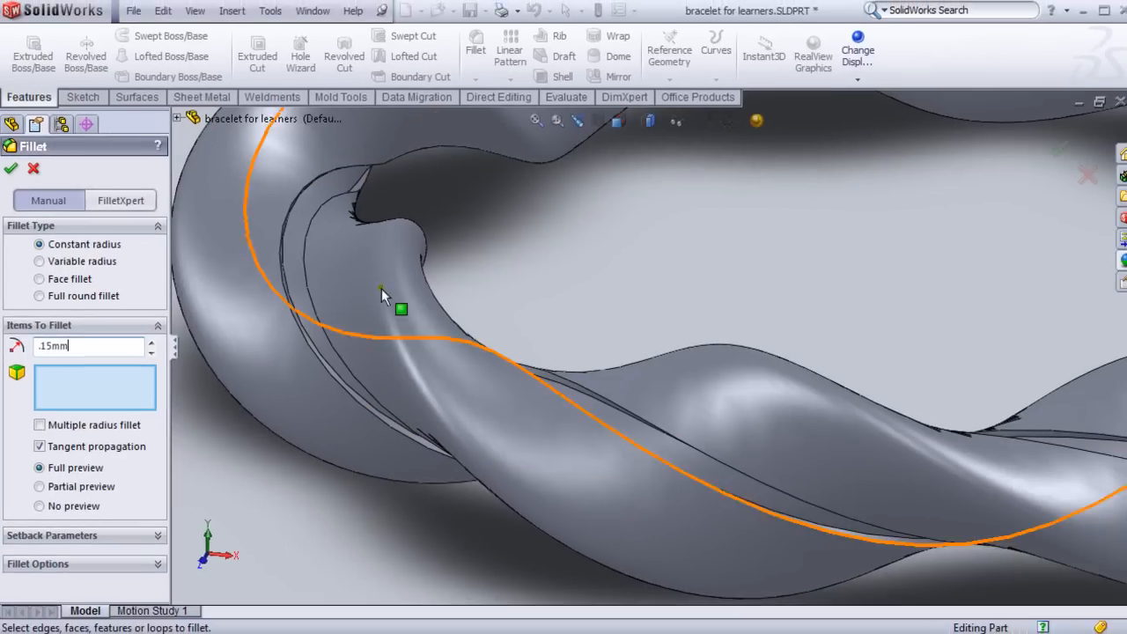
# - Save the grooved bracelet part via the File menu
pyautogui.click(133, 11)
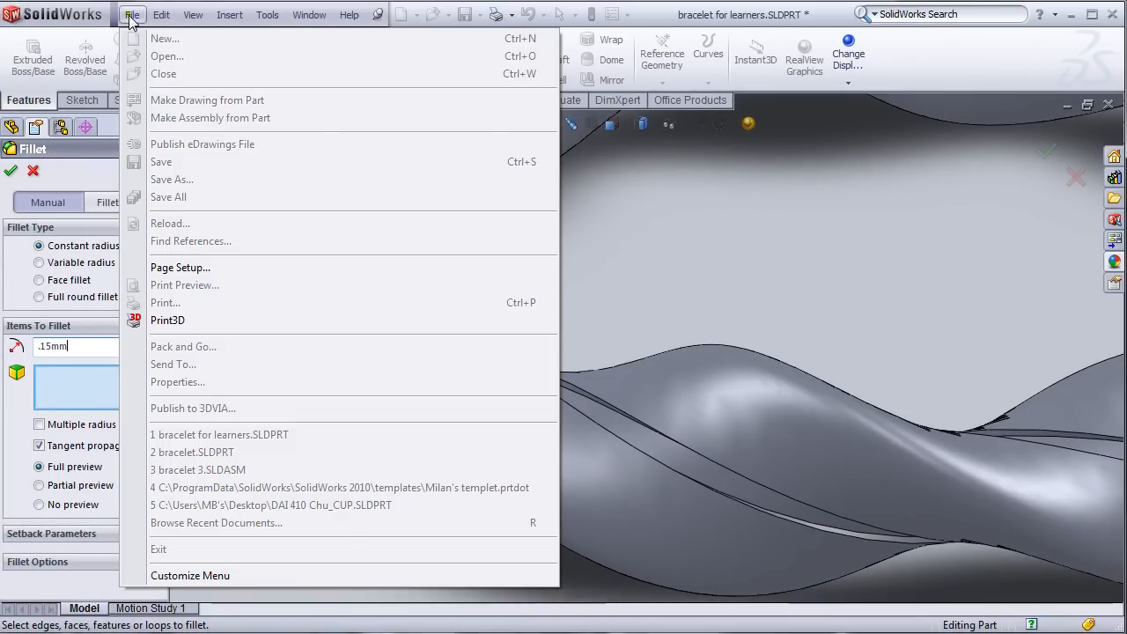
pyautogui.click(132, 15)
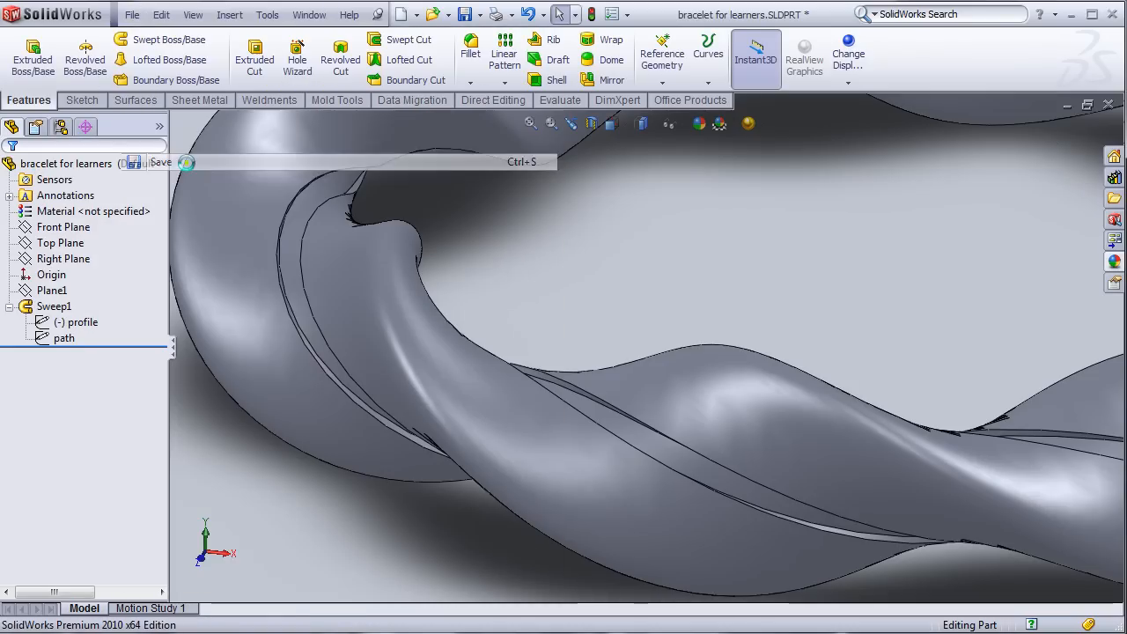
pyautogui.click(131, 14)
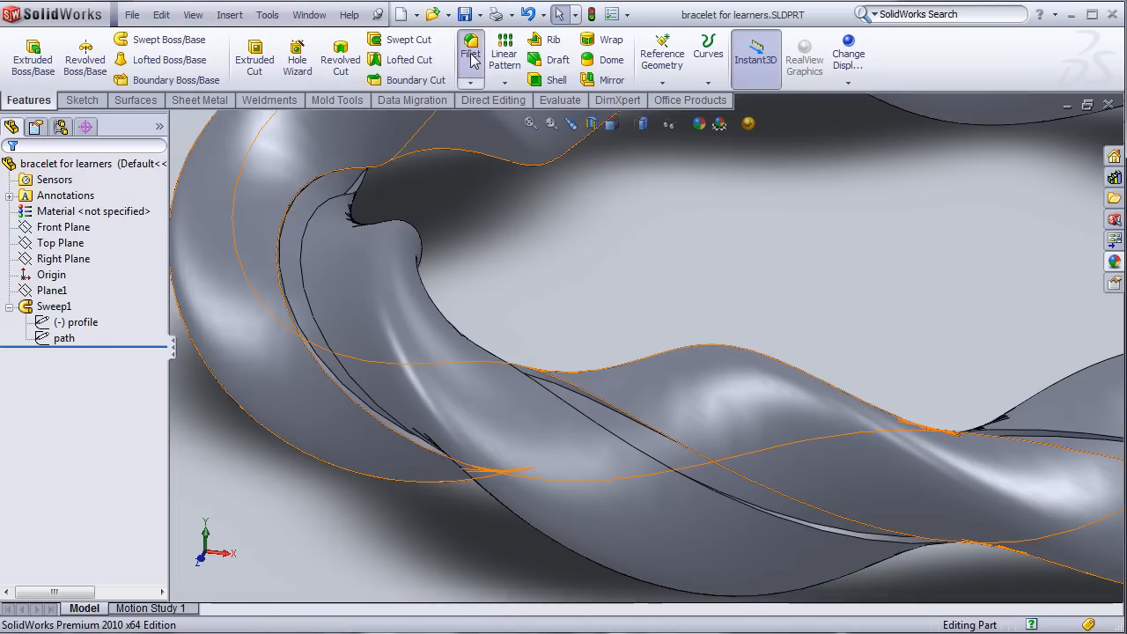
# - Queue a 0.15 mm constant-radius fillet on one groove face and two groove edges
pyautogui.click(470, 53)
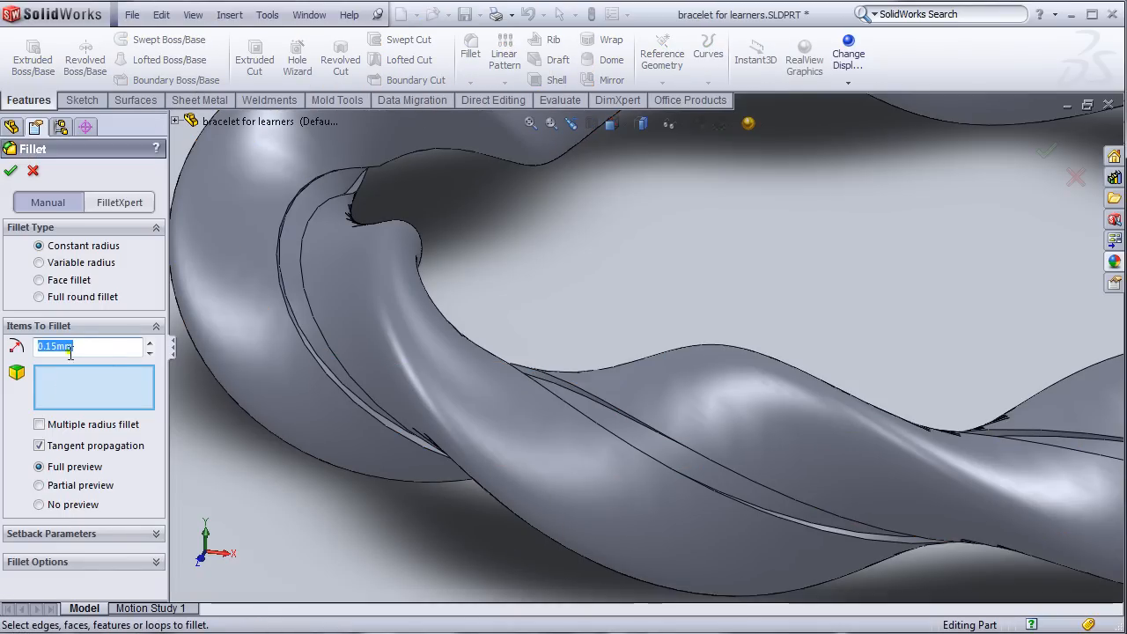
pyautogui.click(300, 342)
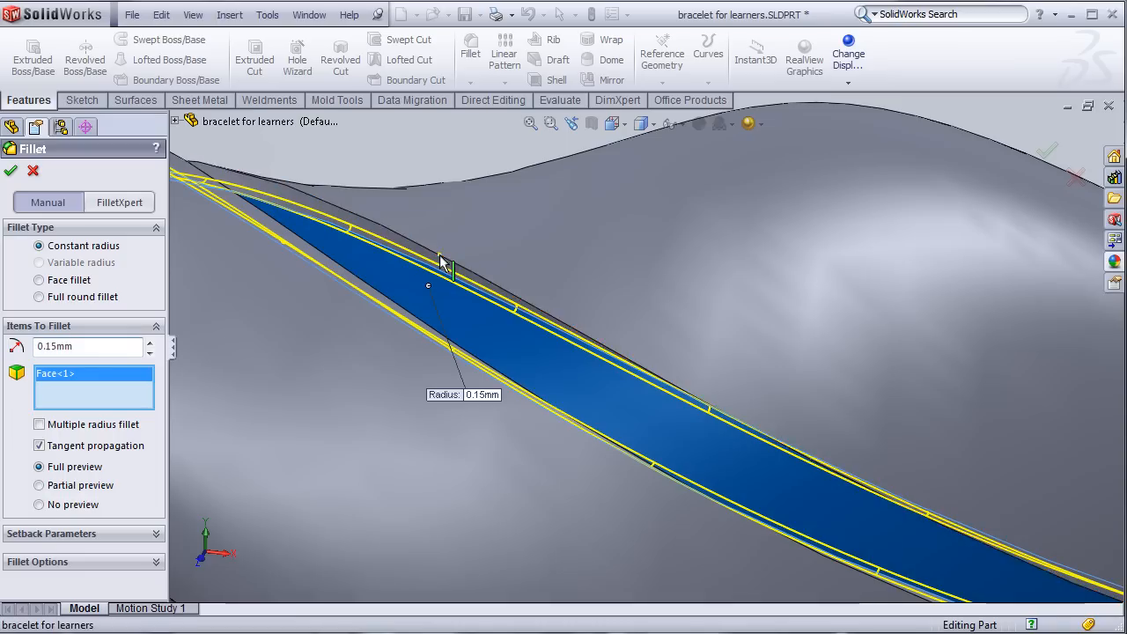
pyautogui.click(444, 261)
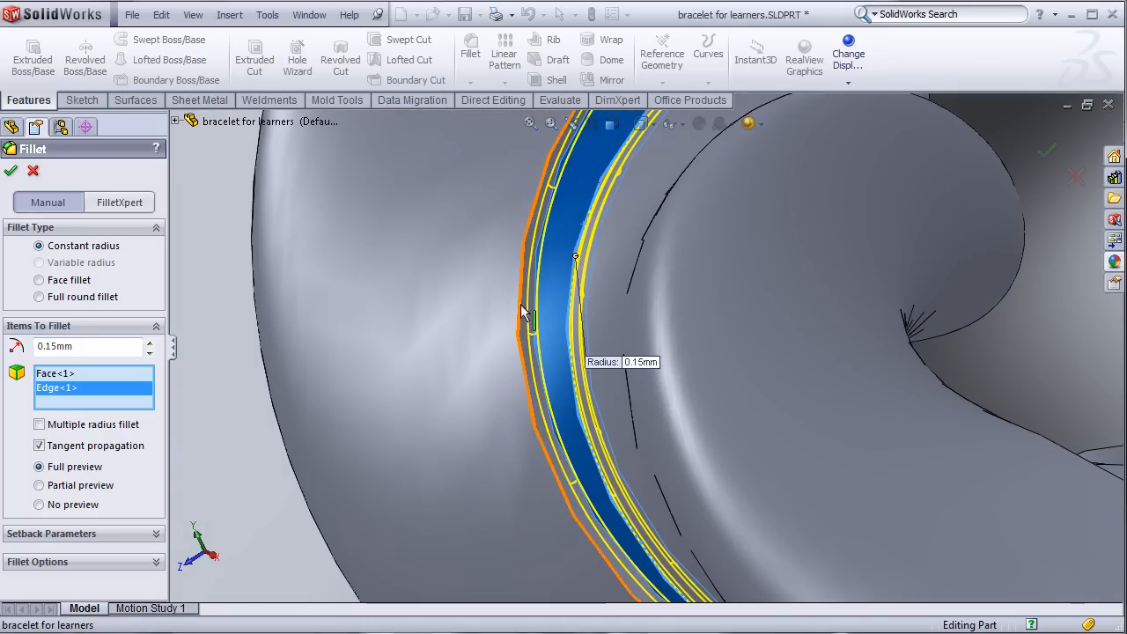
pyautogui.click(512, 306)
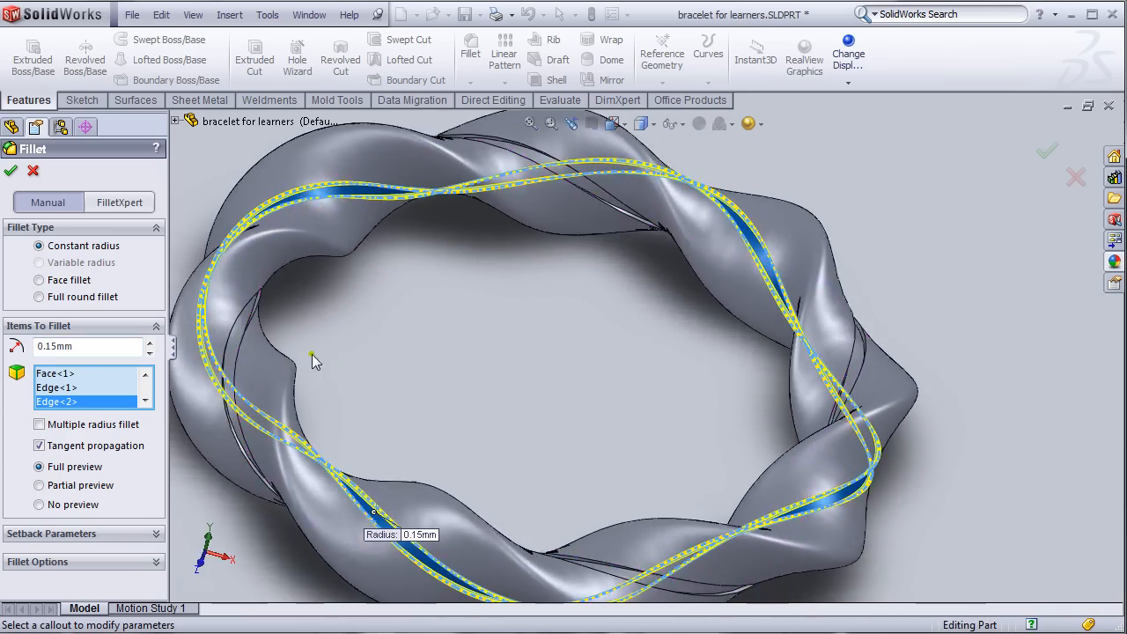
pyautogui.scroll(3)
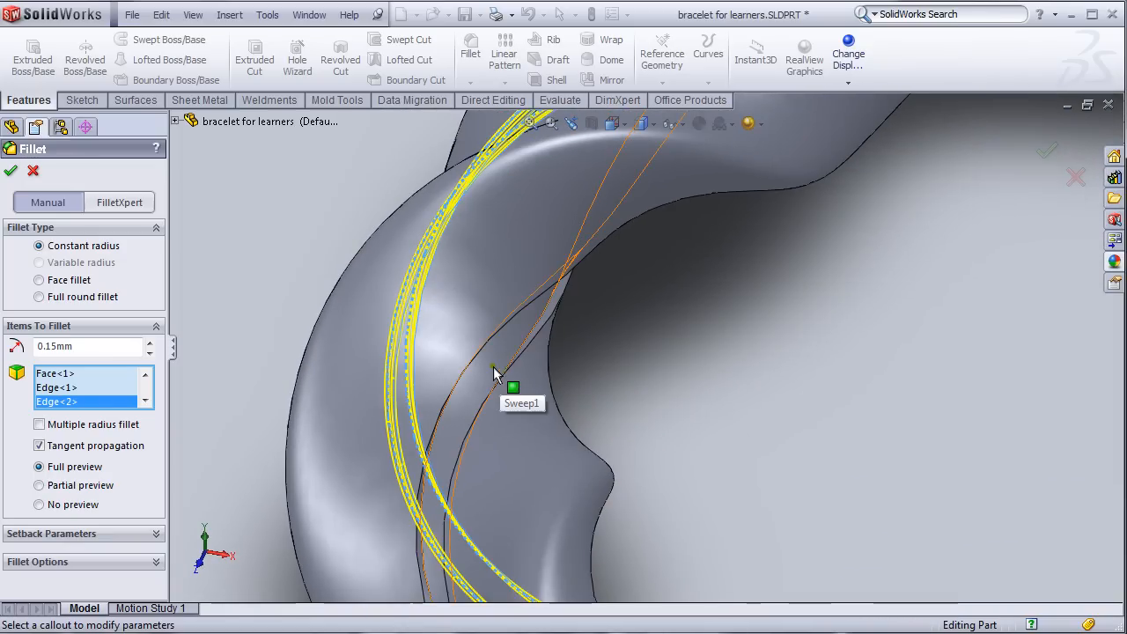
# - Apply Fillet1 to round the grooves, inspect the result, and save the part again
pyautogui.moveTo(498, 374); pyautogui.dragTo(651, 381)
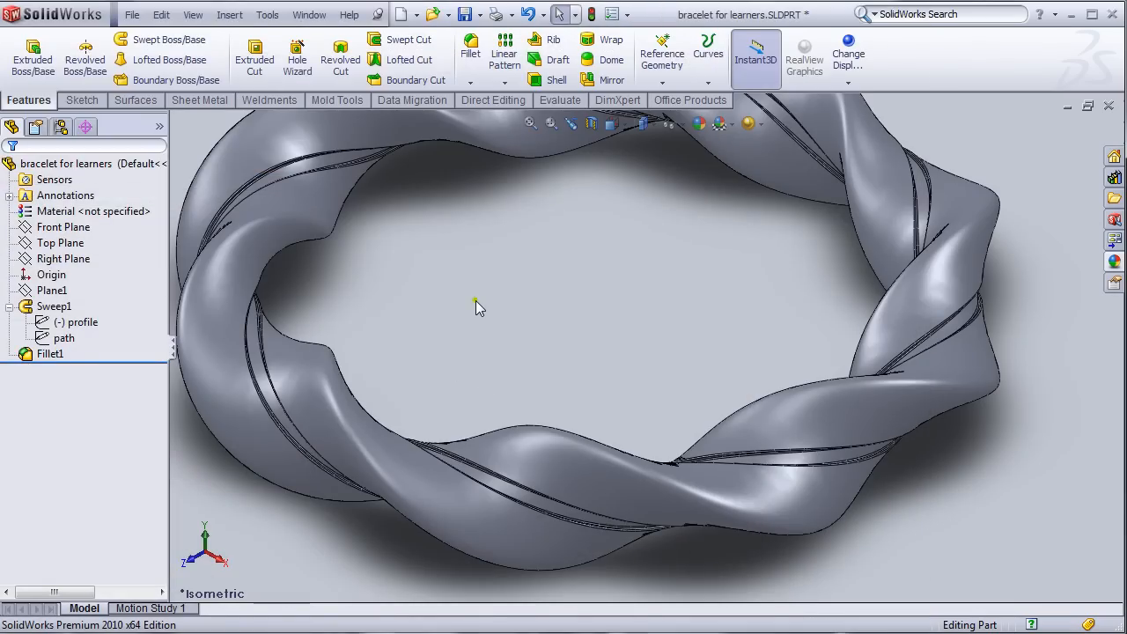
pyautogui.moveTo(517, 323)
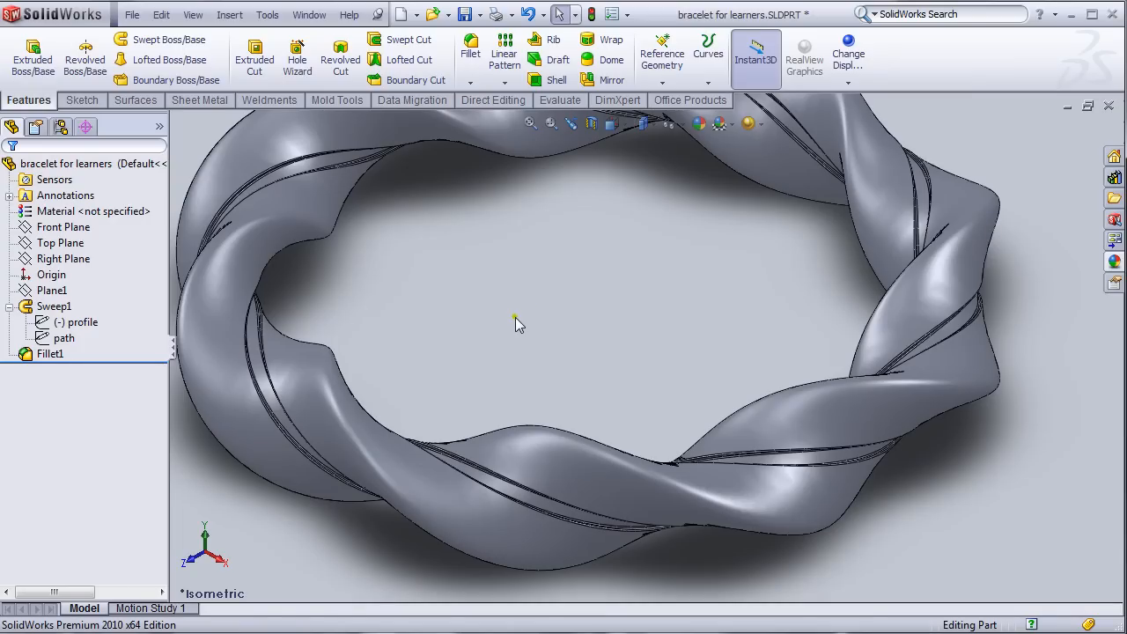
pyautogui.click(132, 14)
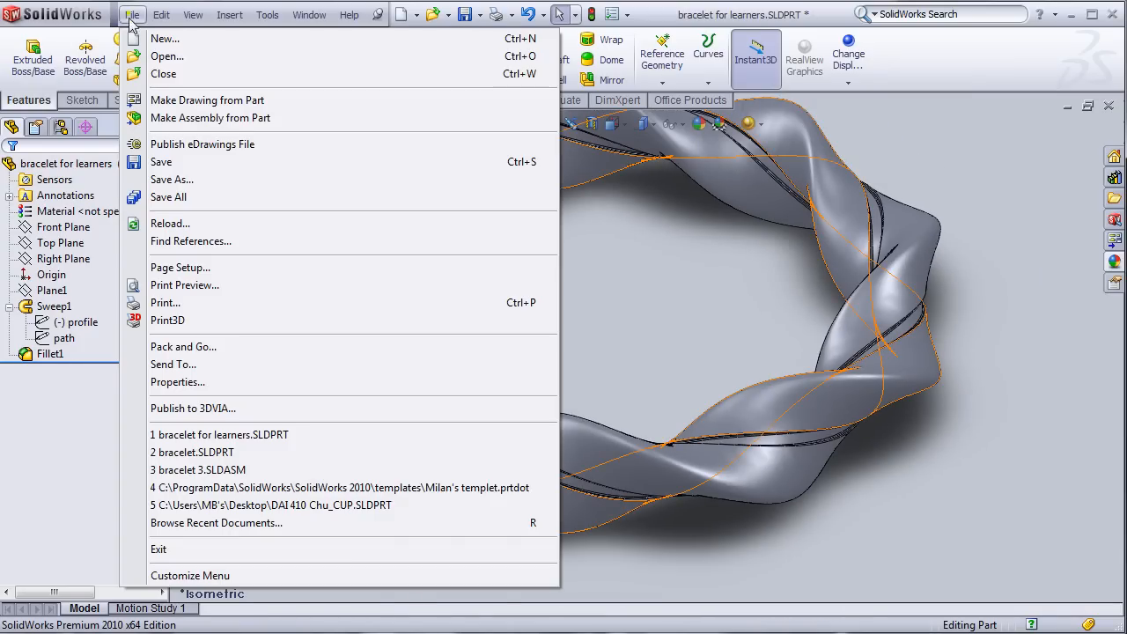
pyautogui.click(546, 361)
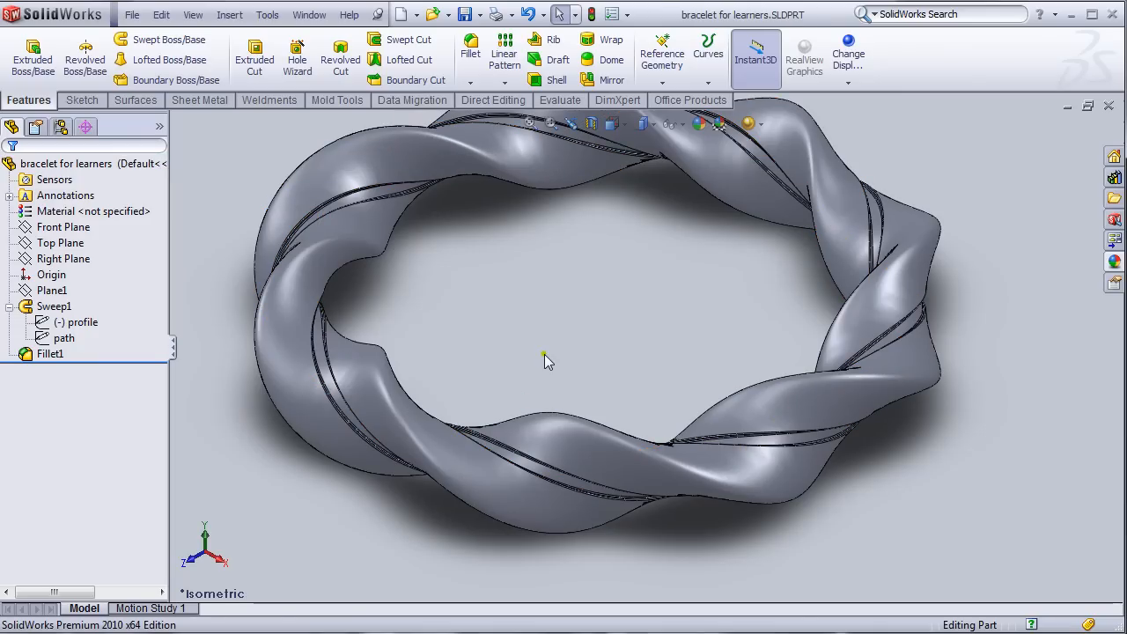